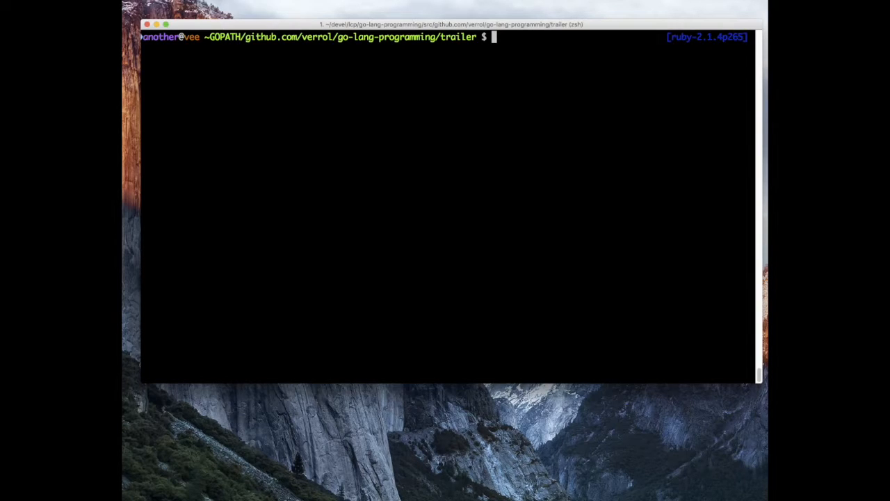
mouse_move(494, 265)
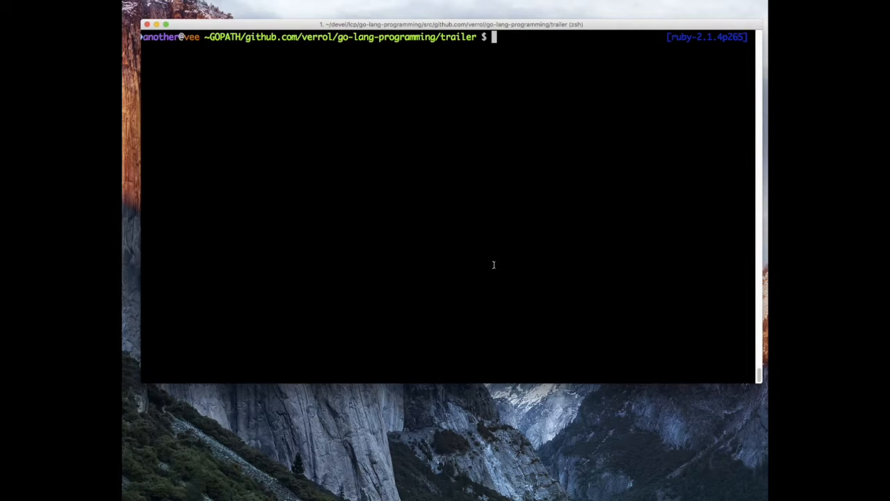
List the trailer folder, then begin main.go with package main and import "fmt".
text(ls -al)
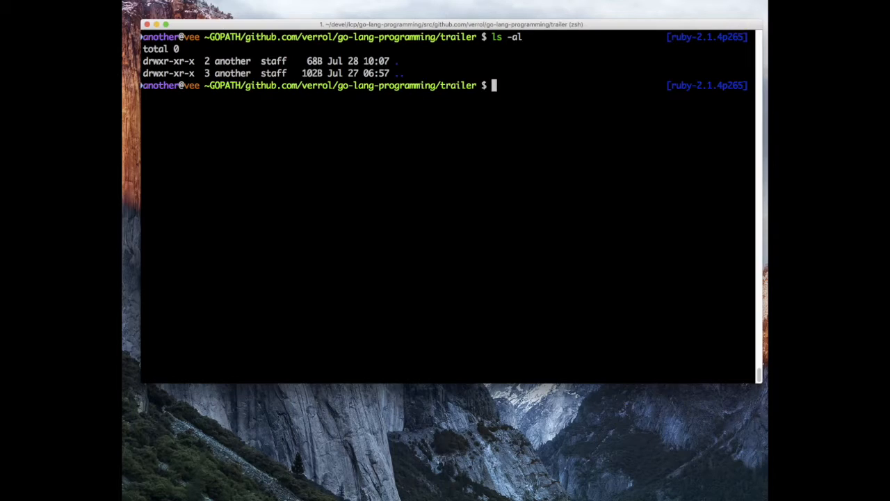
text(cat > main.)
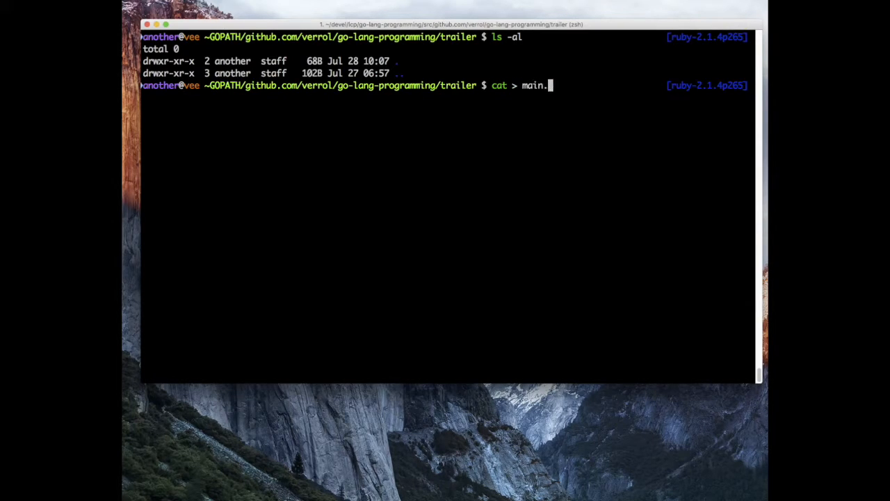
text(g)
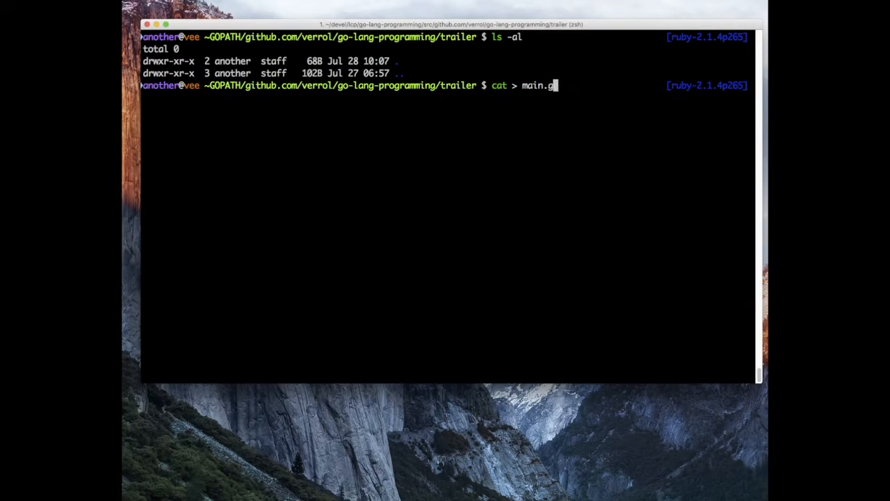
key(Return)
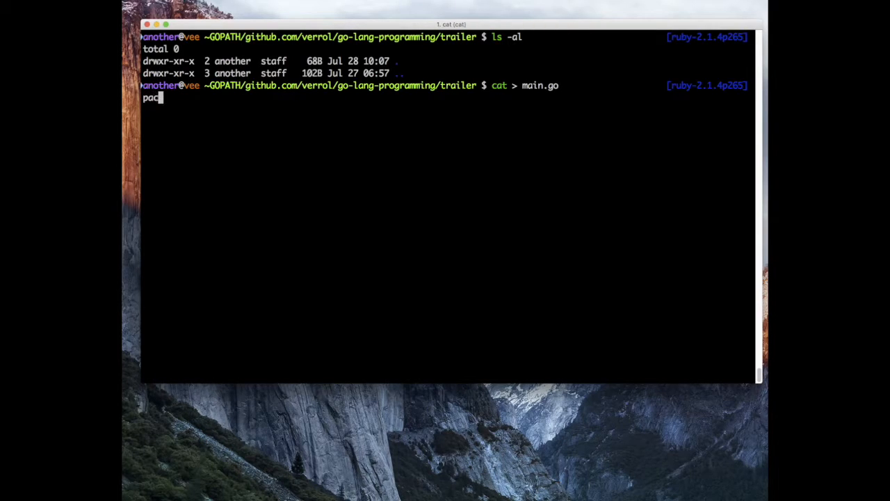
text(kage main)
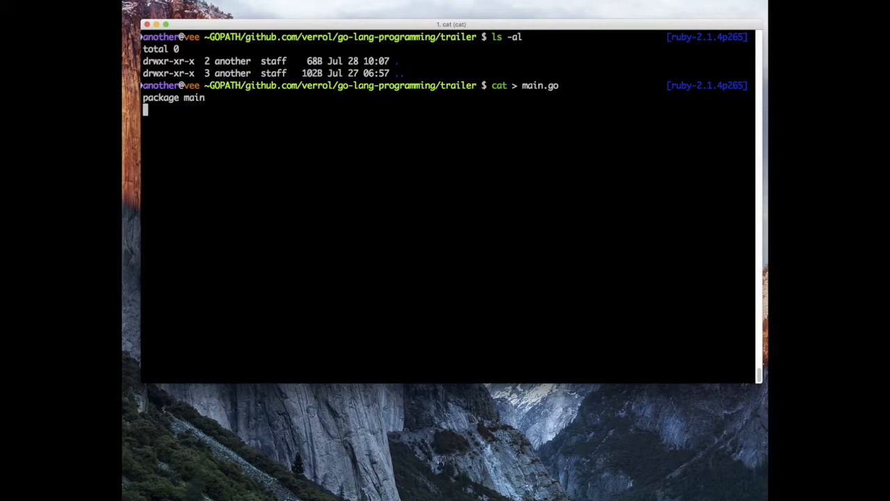
text(imort)
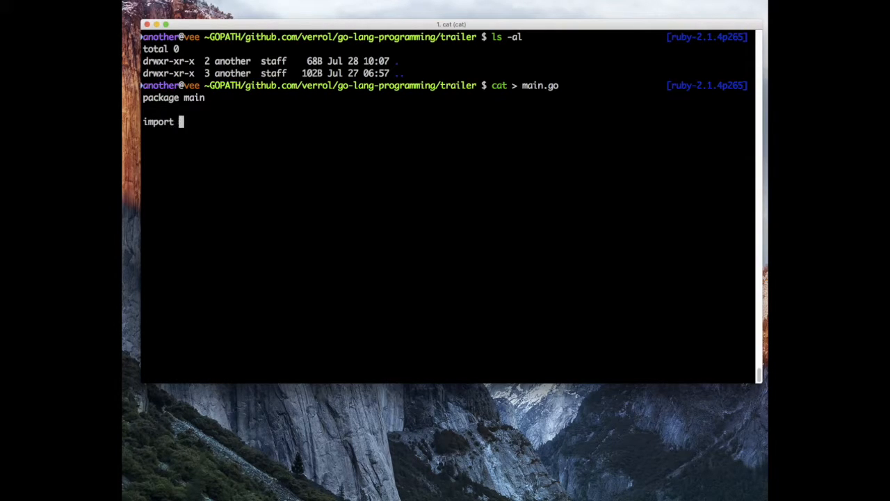
text("fmt")
text(fun)
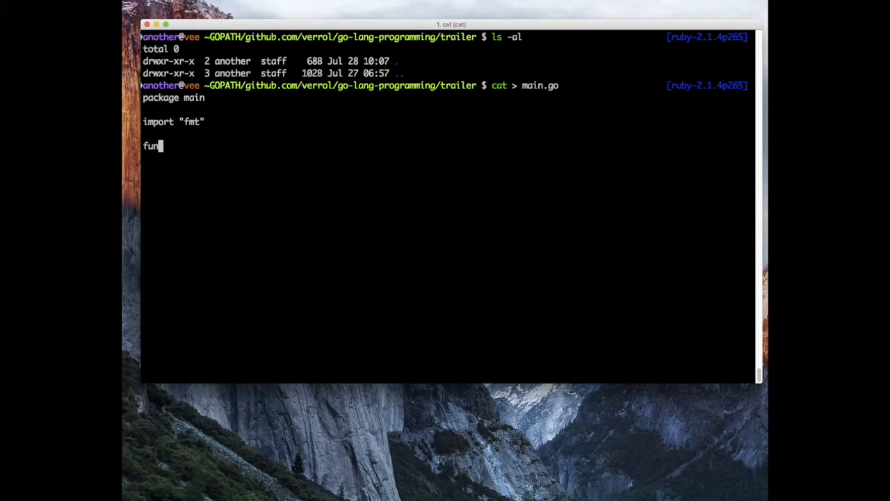
Add a main function printing "Hello, world!" and finish the file.
text(c main(){)
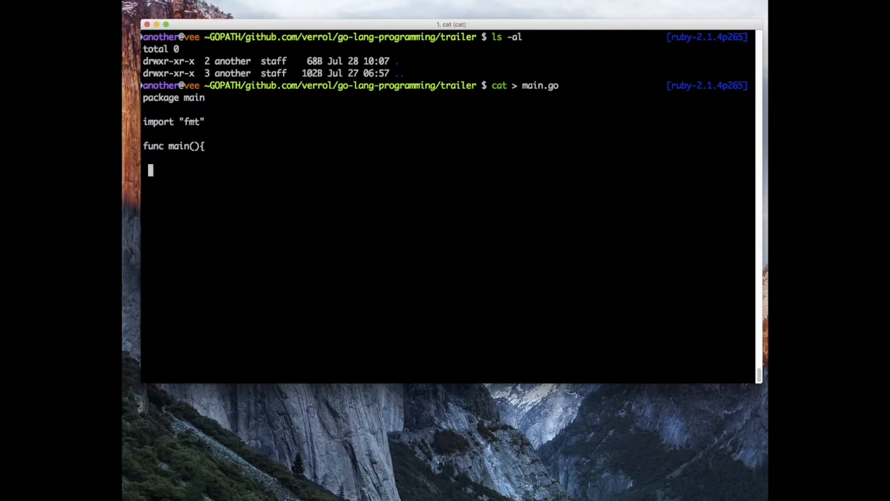
text(fmt.)
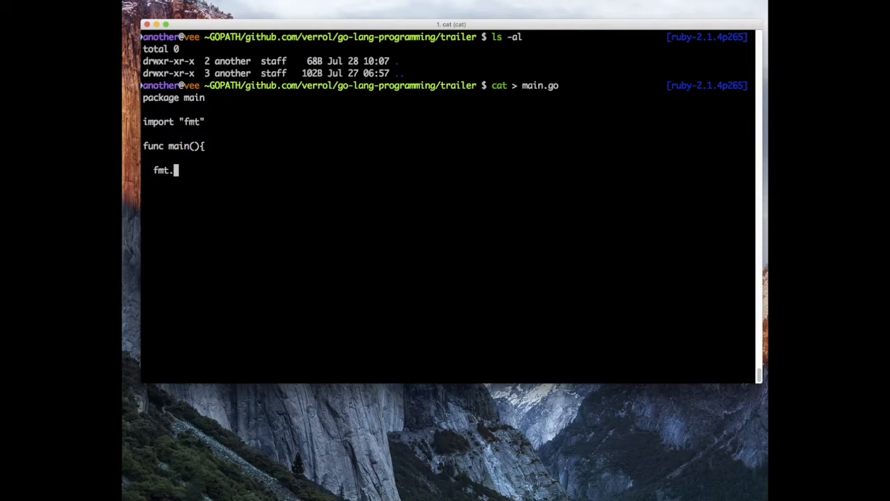
text(Println()
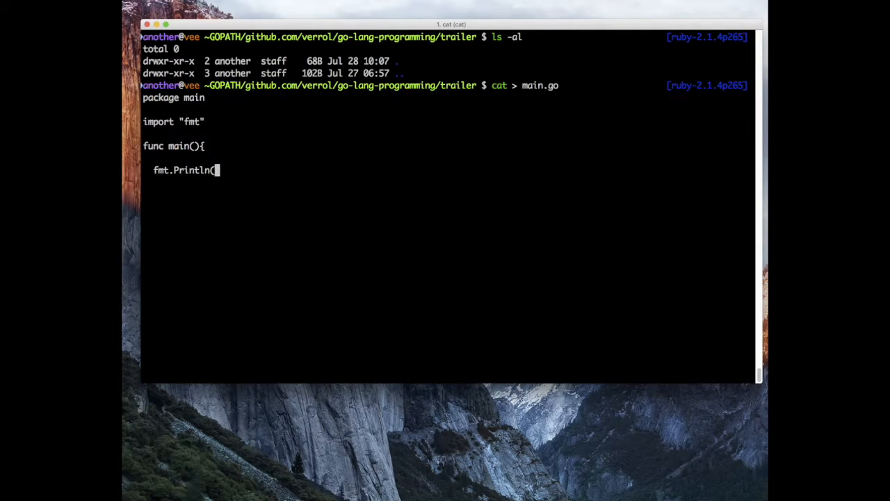
text("Hello, World)
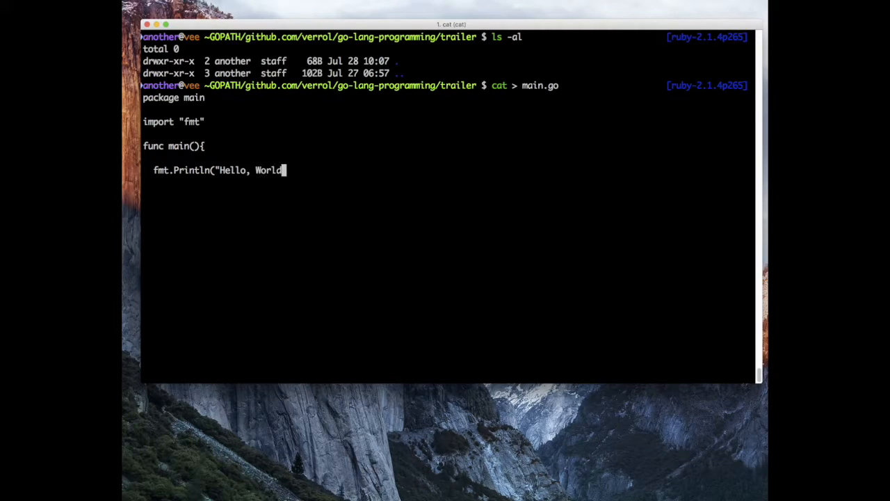
text(world)
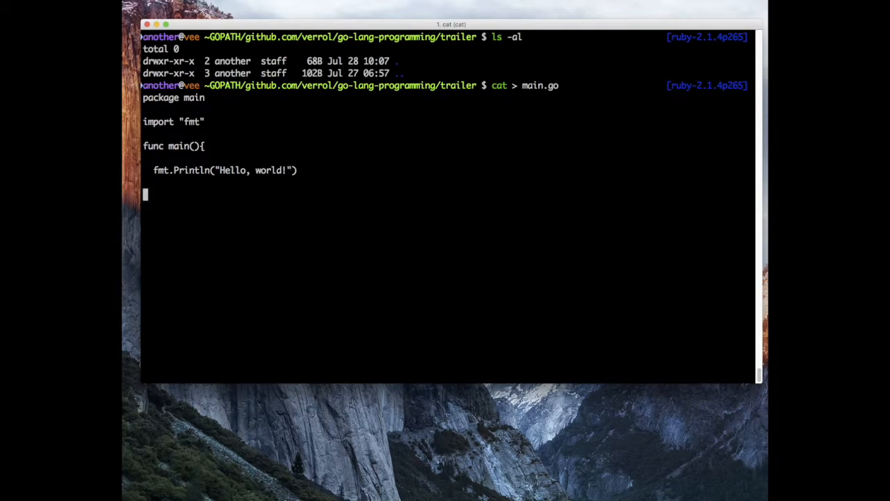
text(})
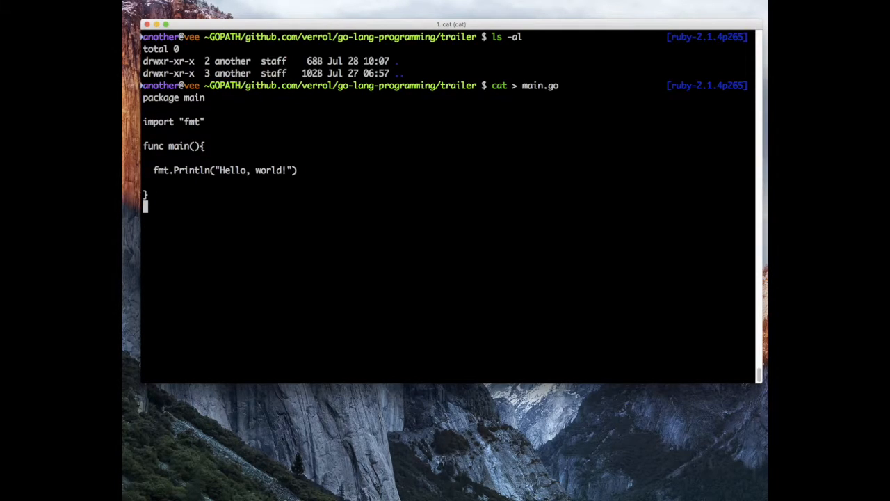
key(ctrl+c)
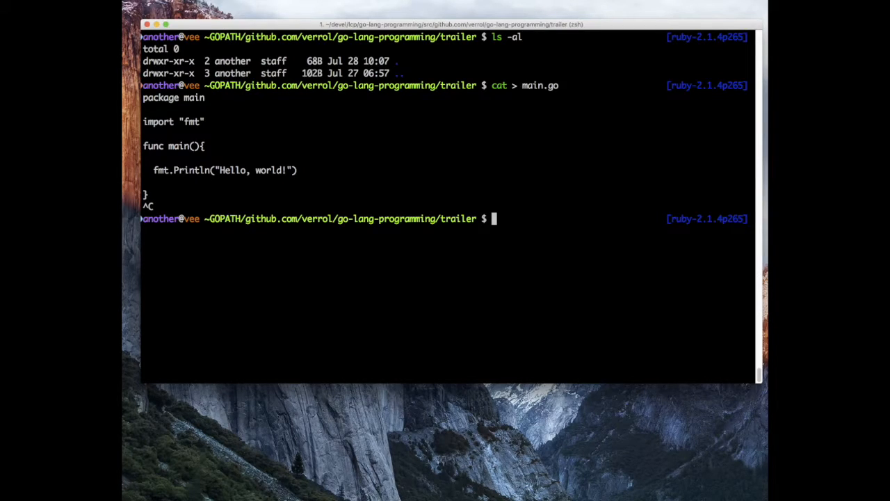
Show main.go, run it to print Hello, world!, and launch VS Code with code.
text(cat main.go)
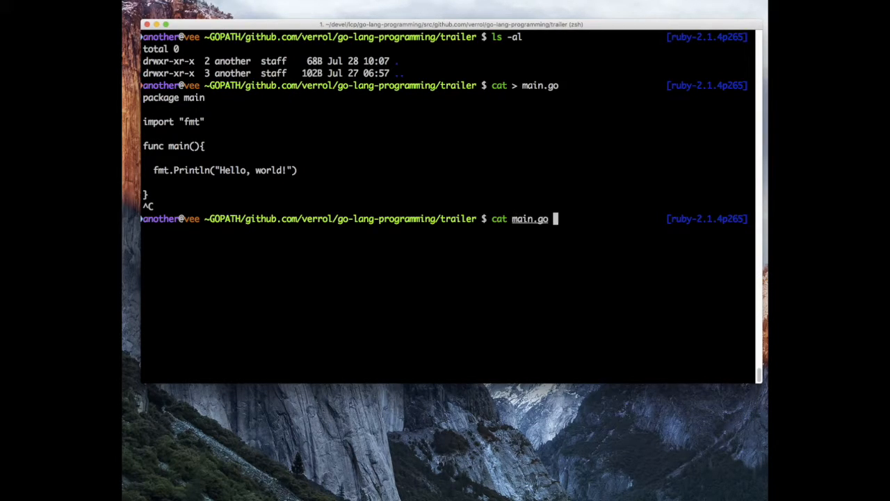
key(Return)
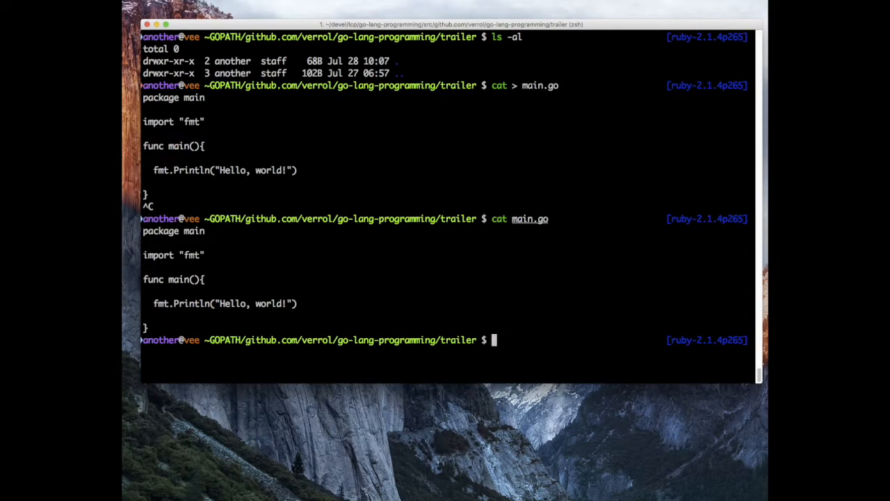
text(go run mai)
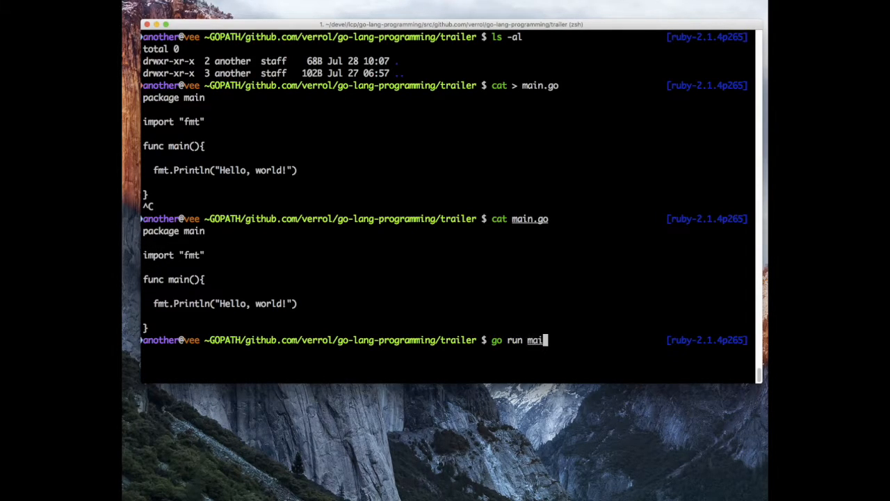
key(Return)
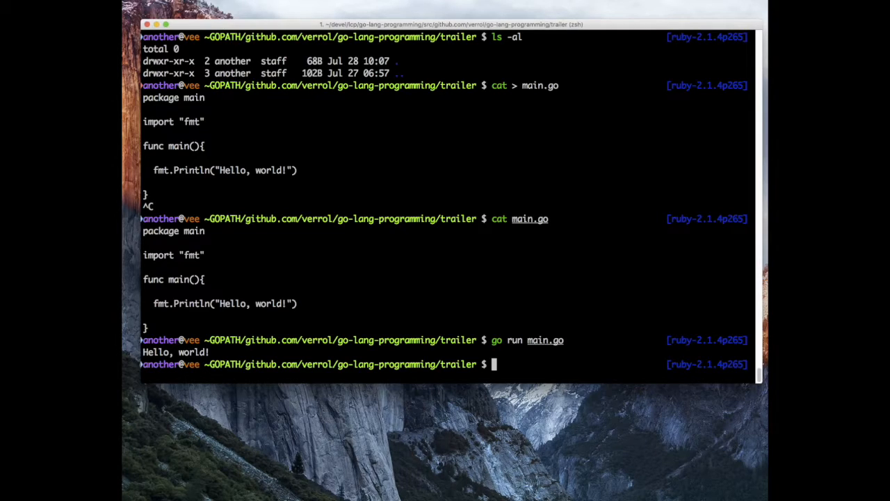
text(code)
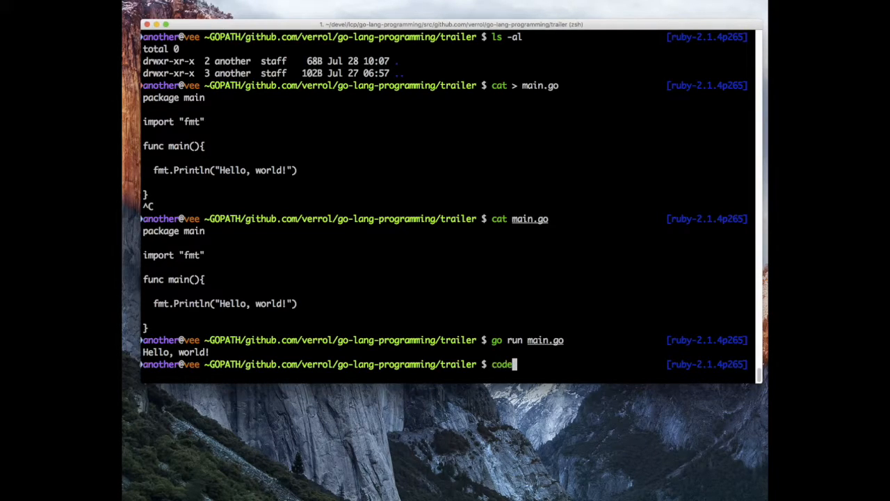
key(Return)
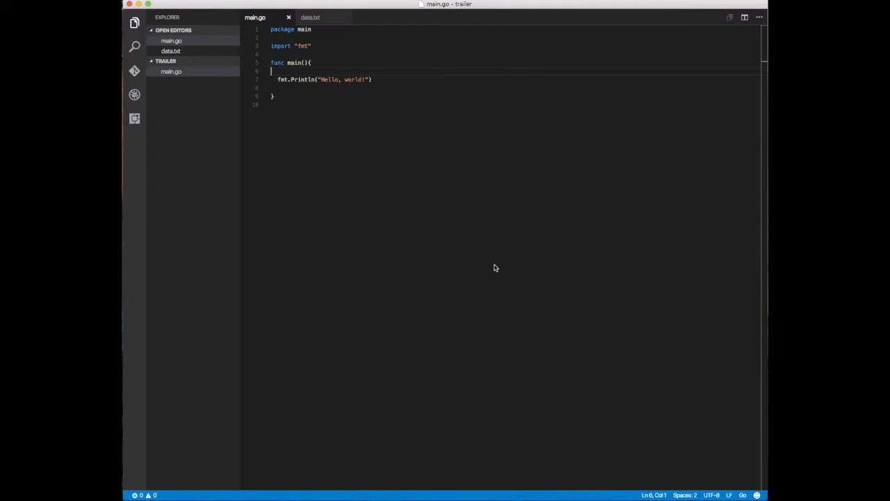
mouse_move(510, 296)
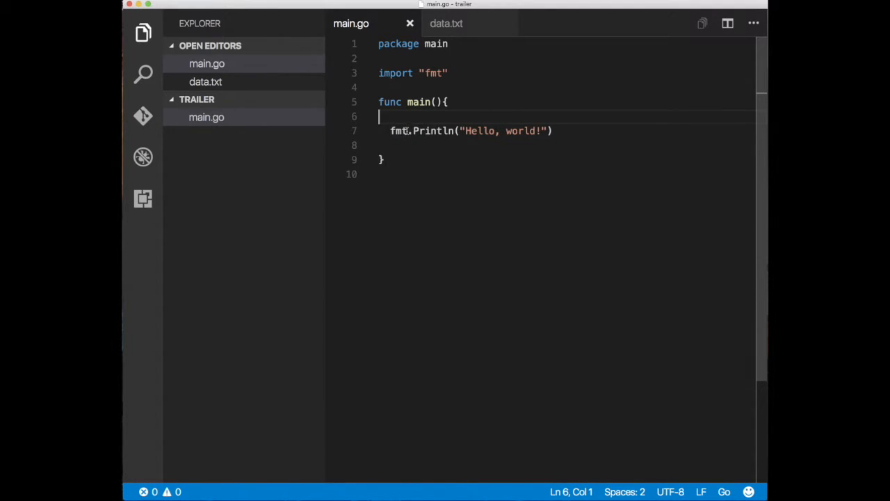
Add a new file to the trailer folder from the Explorer section.
click(409, 131)
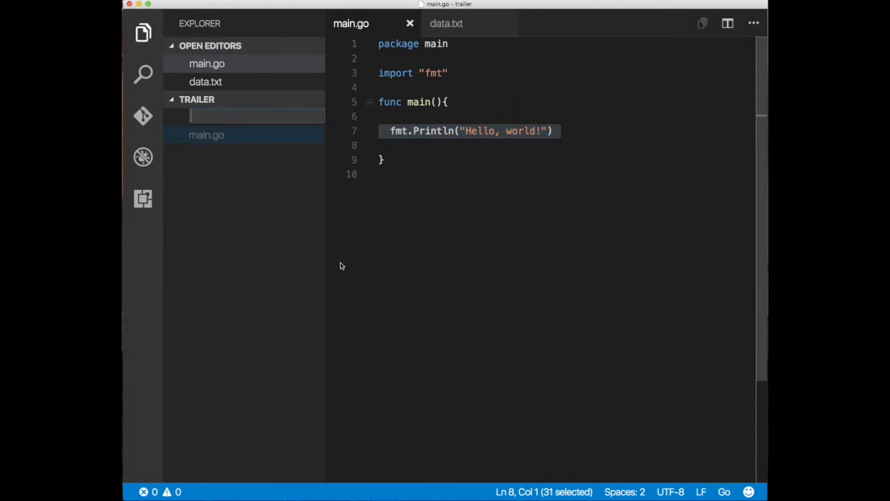
Create data.txt reading "Hello from my very simple text file." and return to main.go.
text(data.)
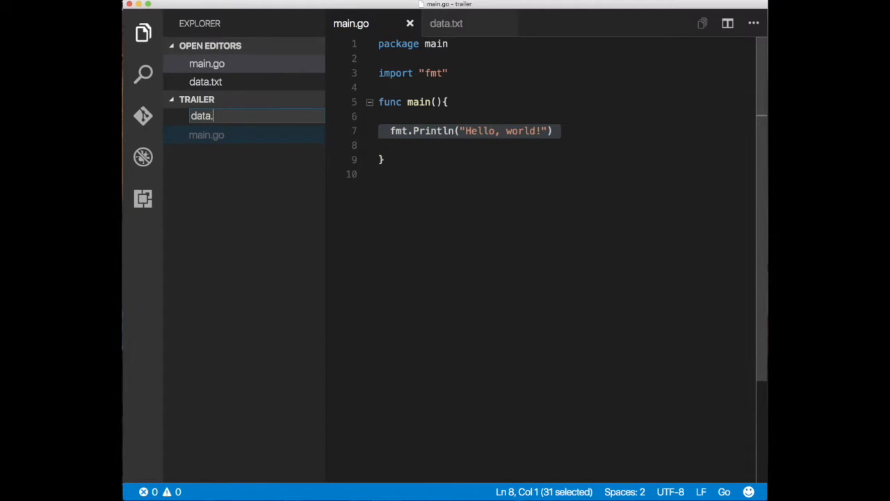
click(205, 117)
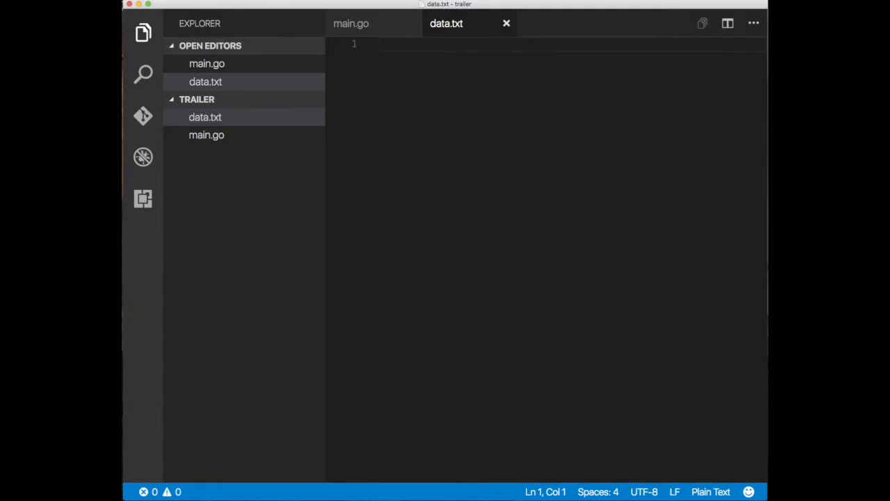
text(Hello)
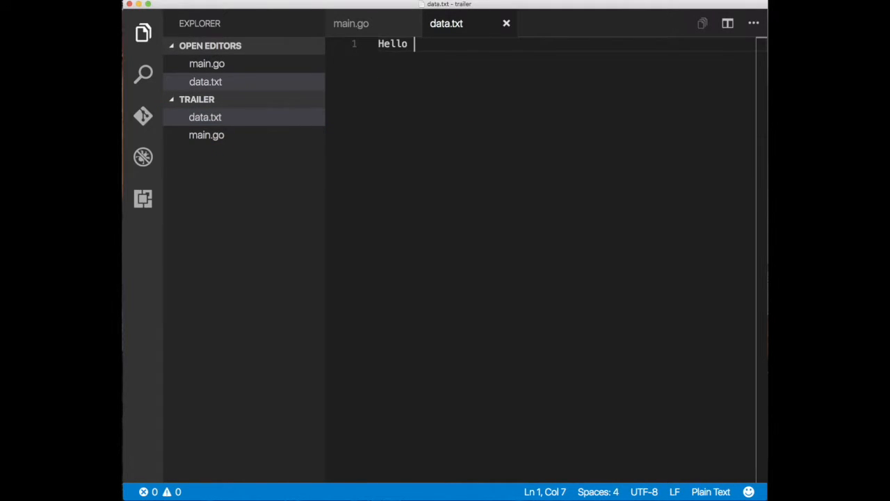
text(from my verfy)
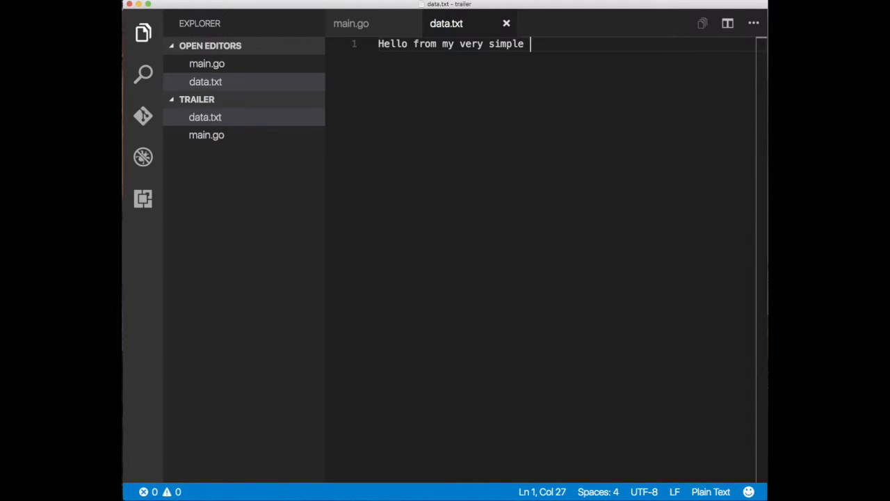
text(ex)
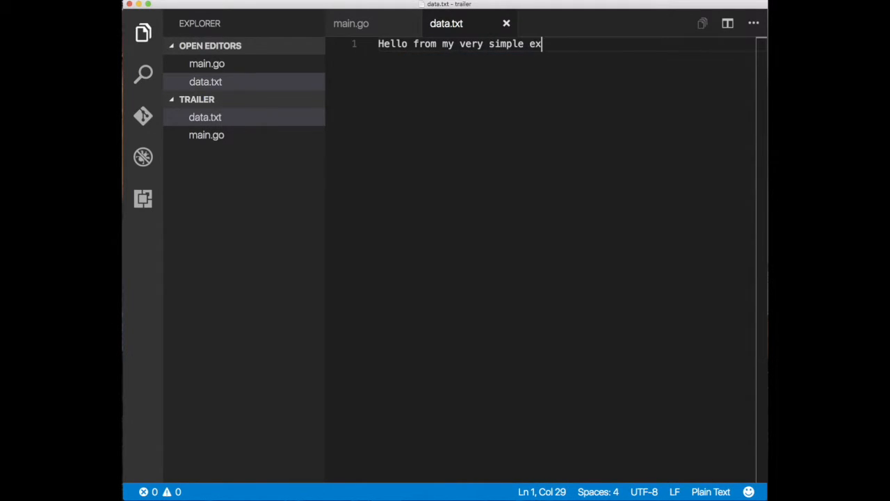
text(text file.)
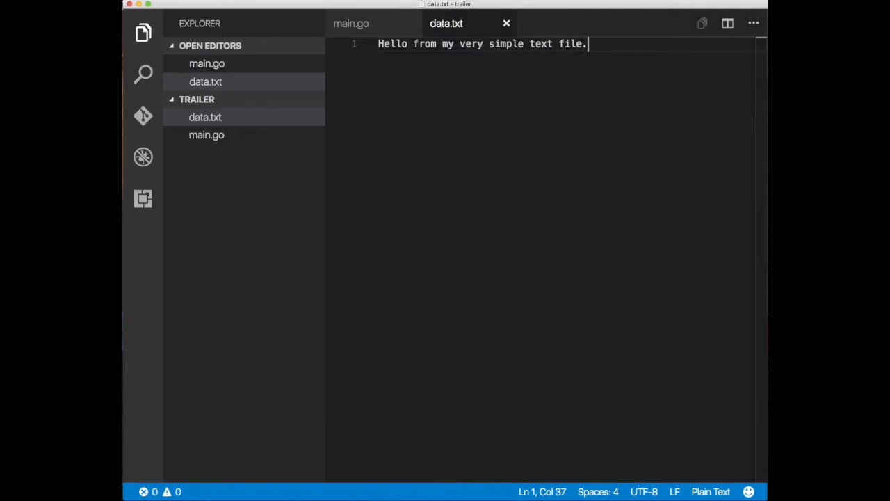
click(207, 135)
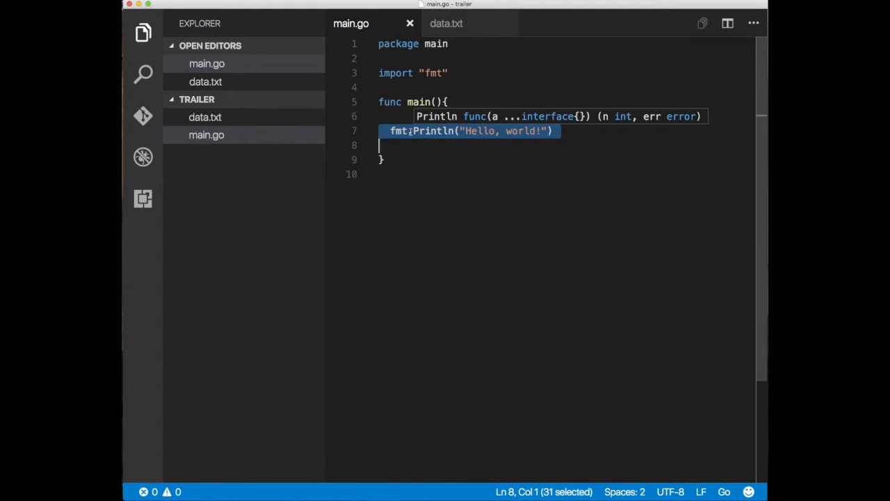
Replace the Println call with os.Open("data.txt"), switching the import to "os".
text(og)
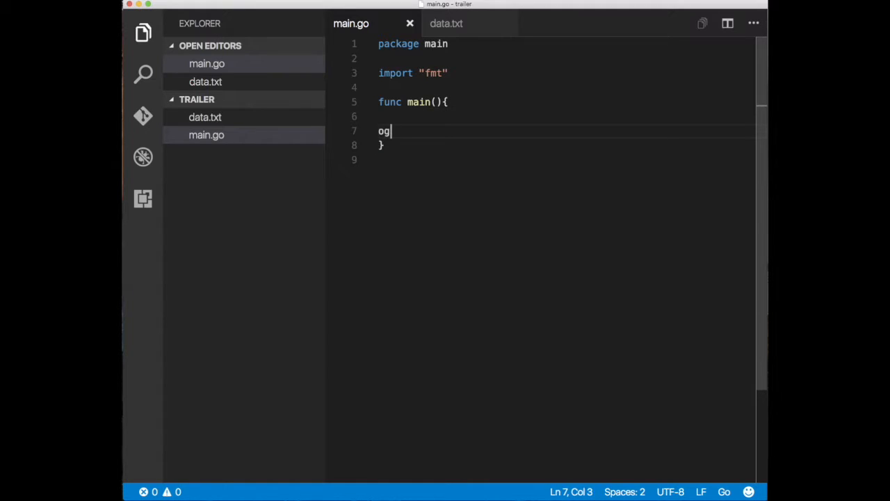
text(os.)
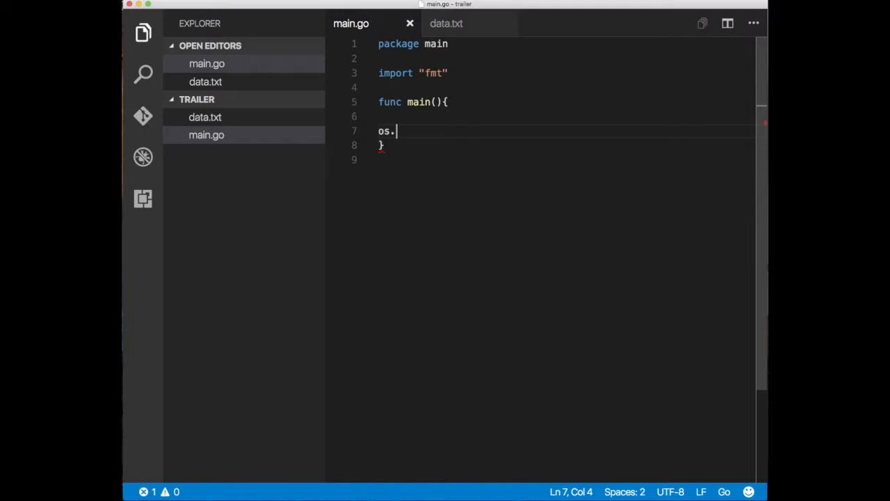
text(0)
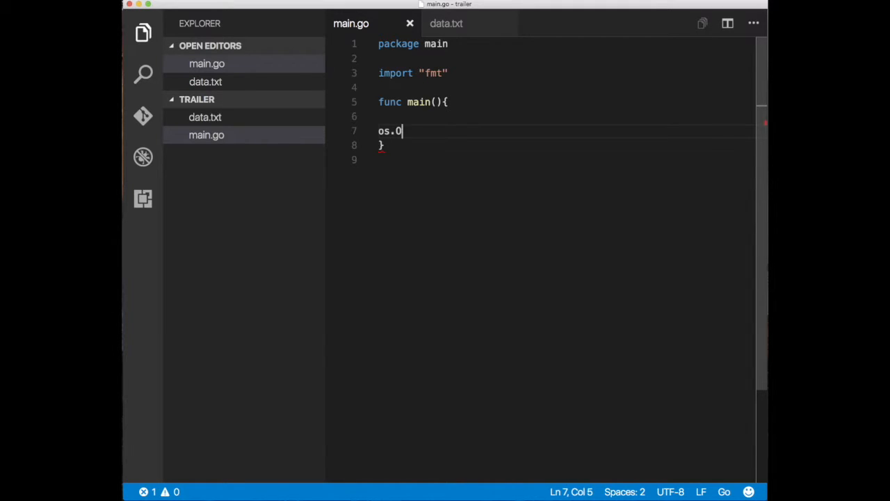
text(Open(""))
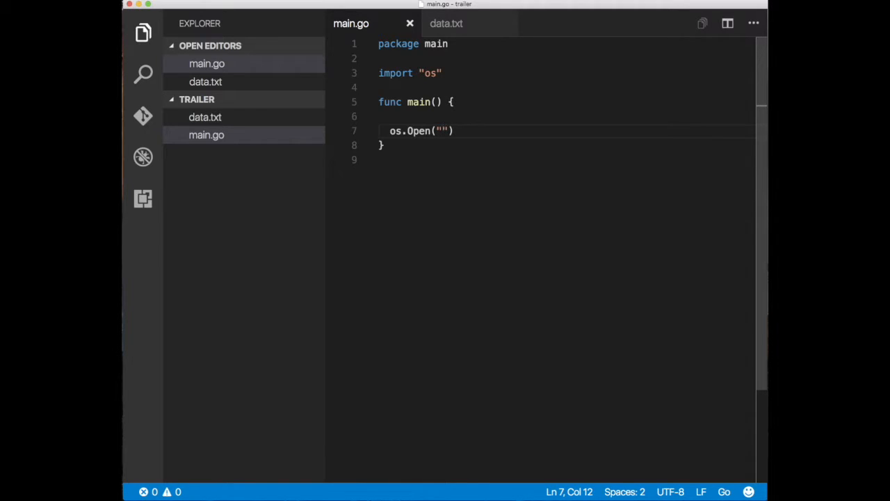
text(data.)
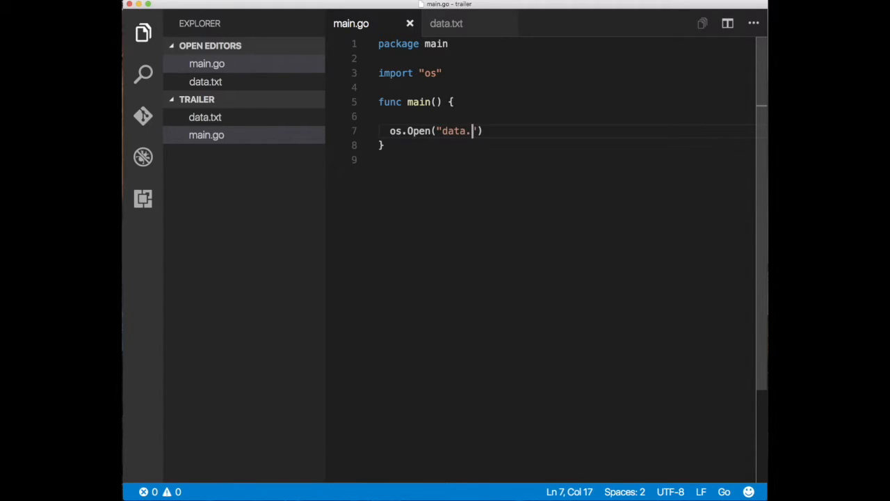
text(txt)
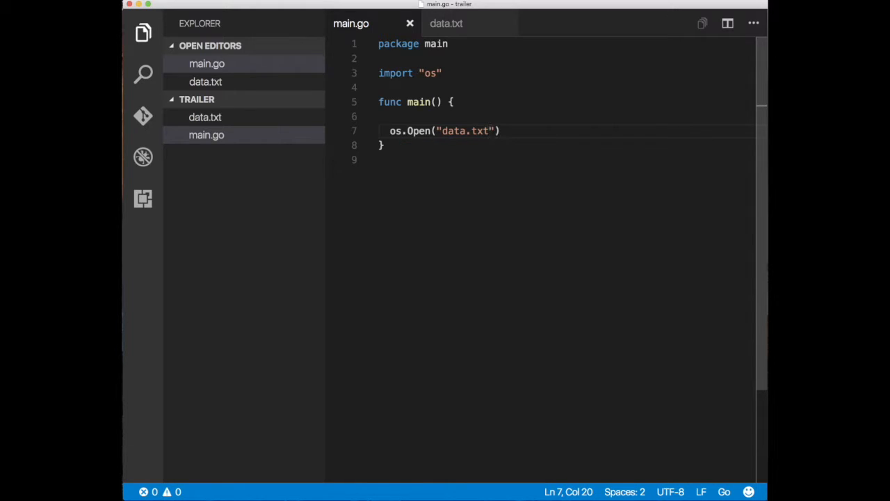
mouse_move(417, 130)
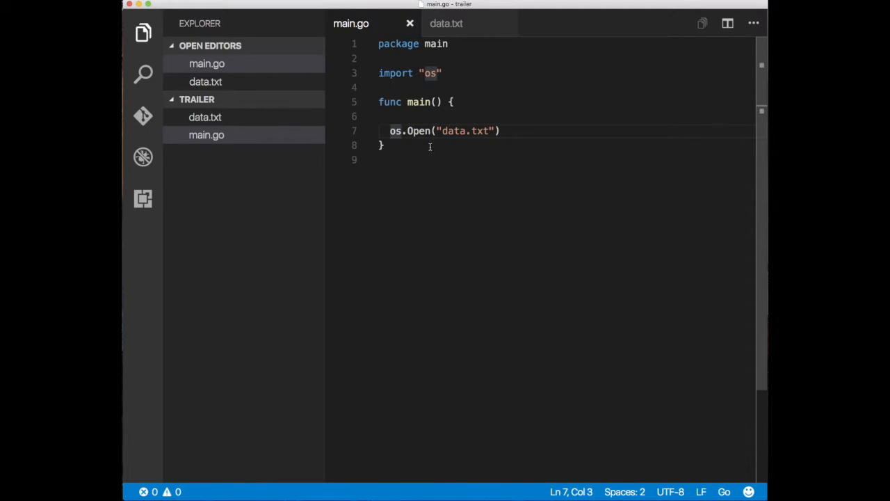
Prefix the os.Open("data.txt") call with var f, err = to capture its results.
text(var f,)
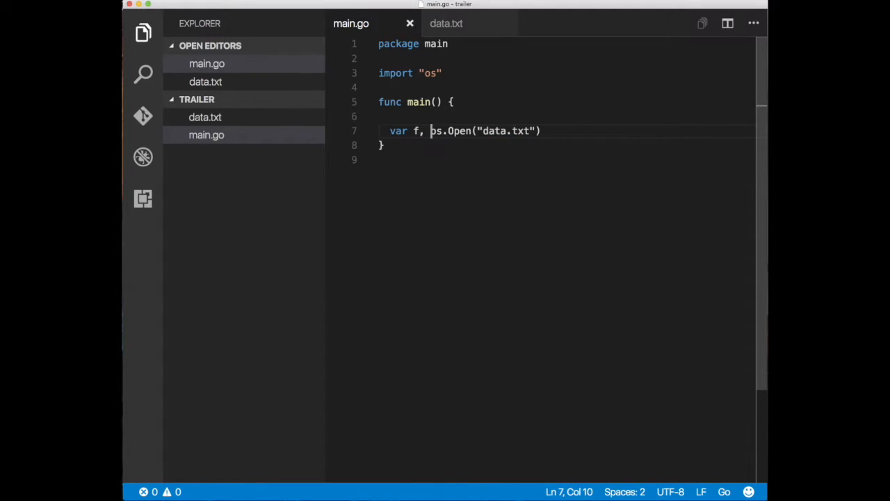
text(err =)
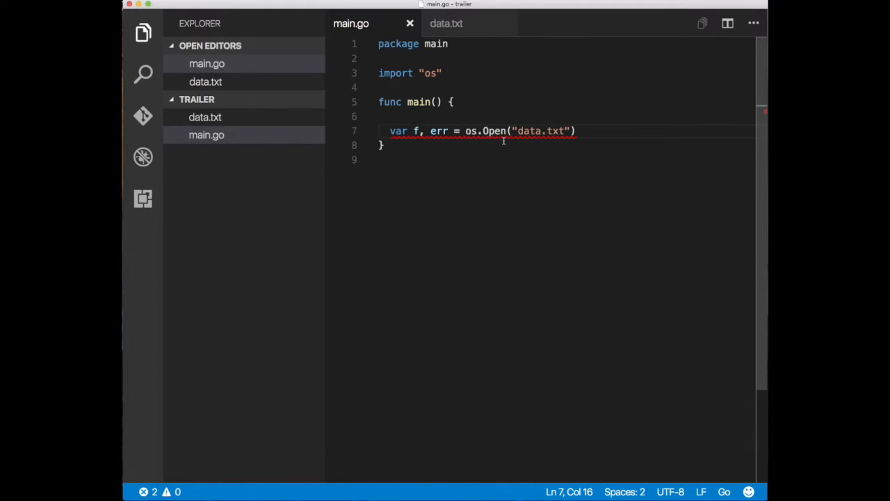
mouse_move(492, 131)
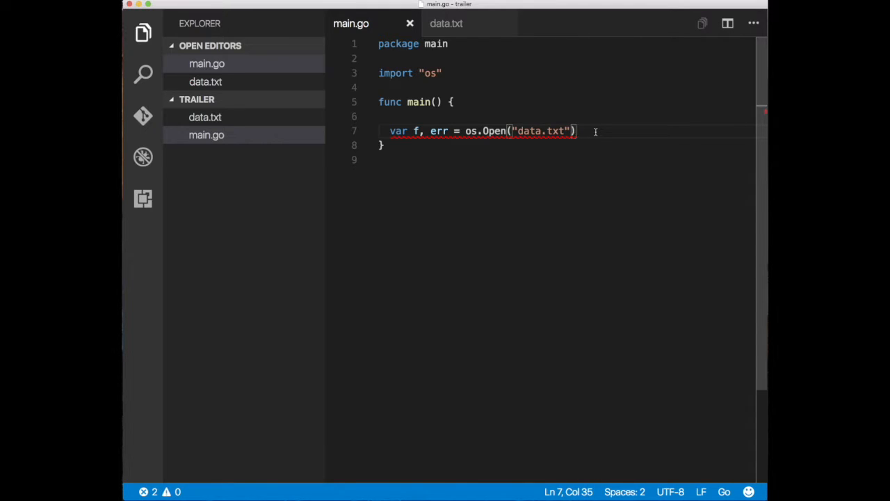
Add an if err != nil block calling log.Fatalln(err) after the open call.
key(Return)
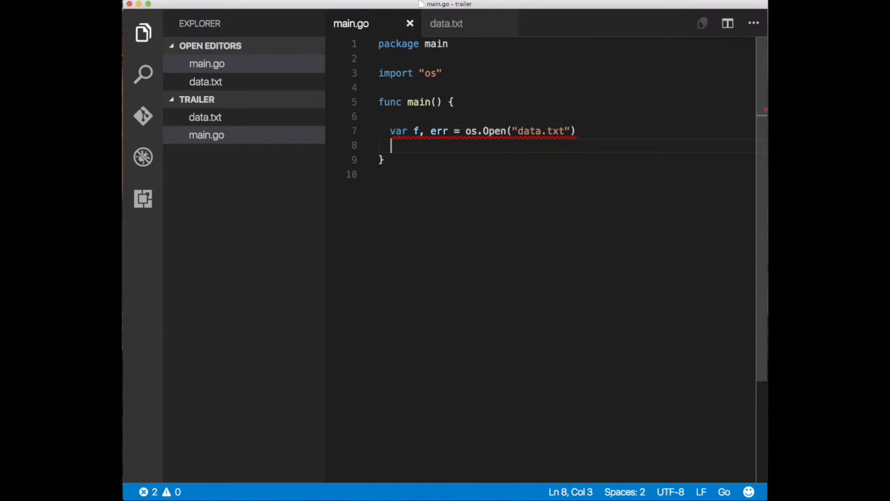
text(if err)
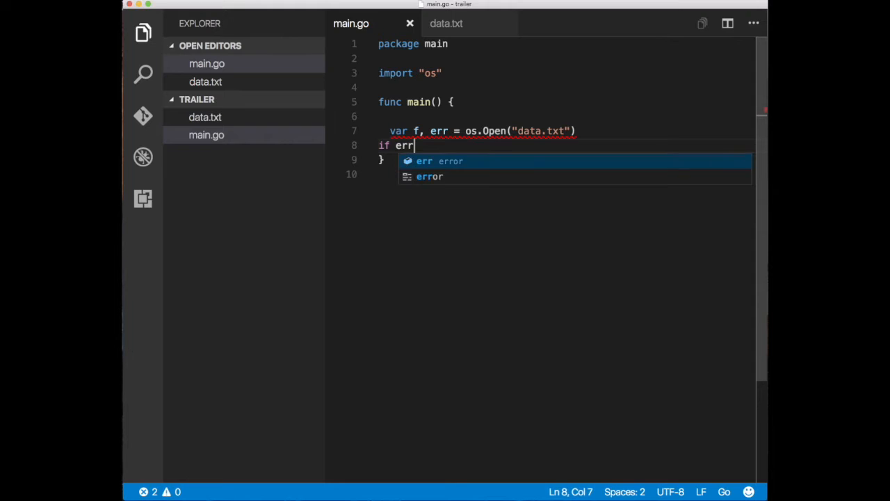
text(!=)
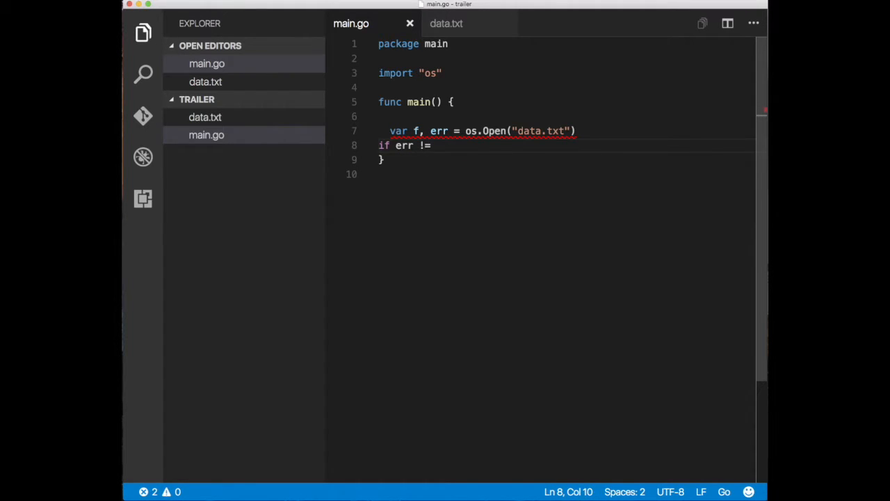
text(nil{)
text(log.)
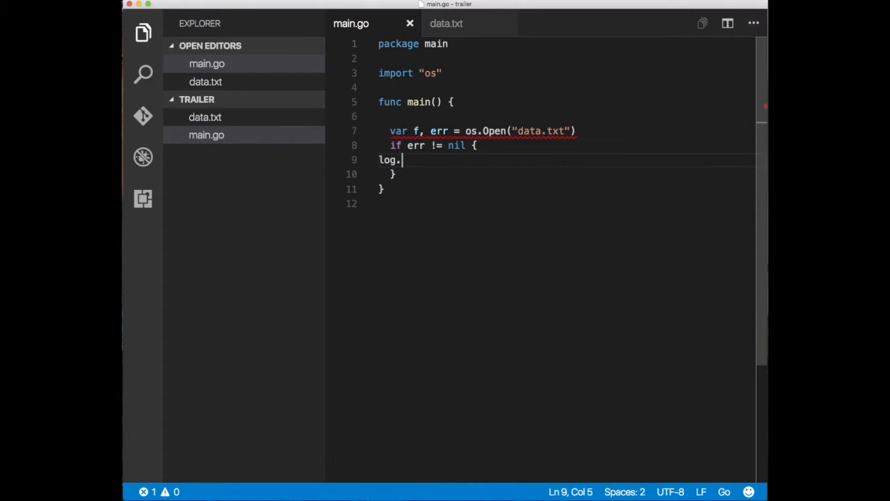
text(Fatal)
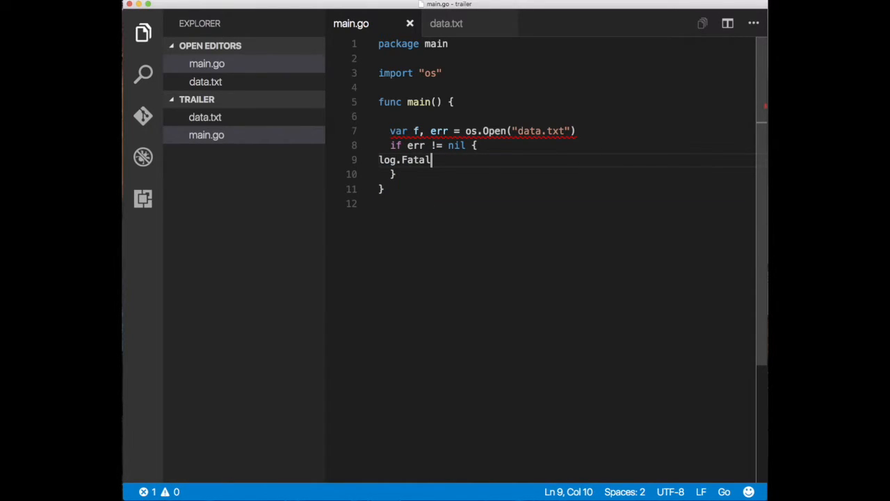
text(ln(err)
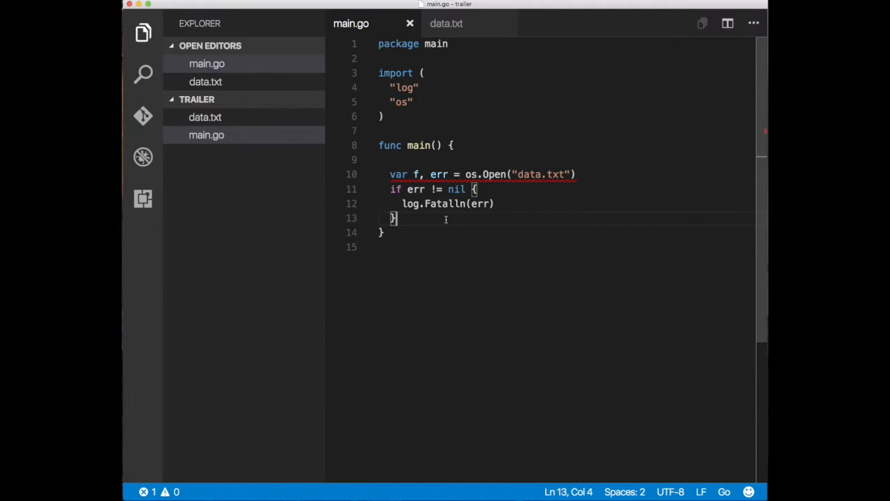
key(Return)
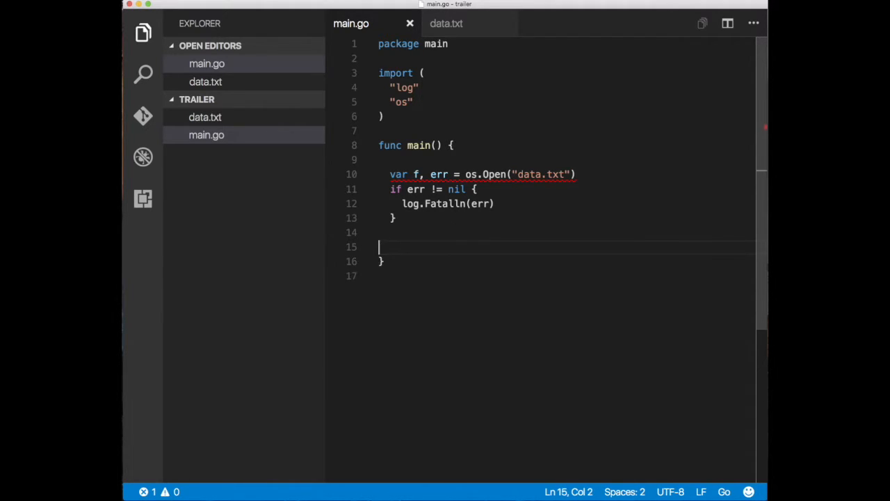
Write io.Copy(os.Stdout, f) on the new line so "io" is imported.
text(io.Copy()
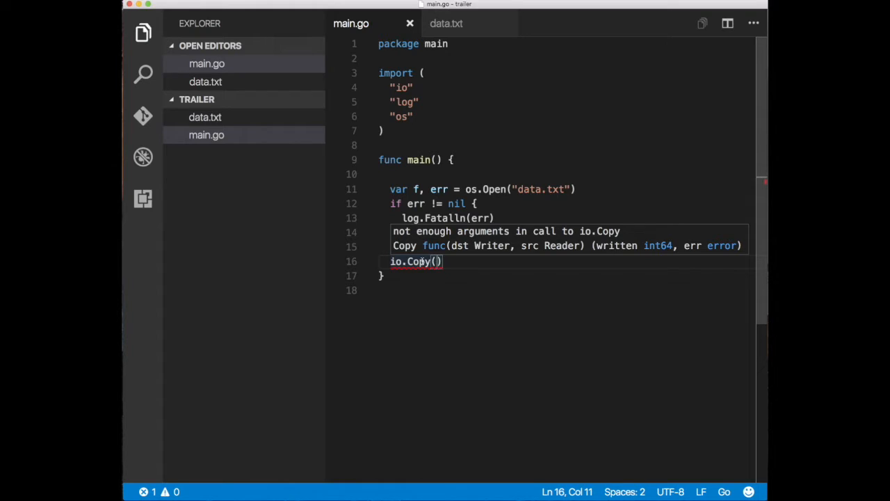
text(os.Stdout,)
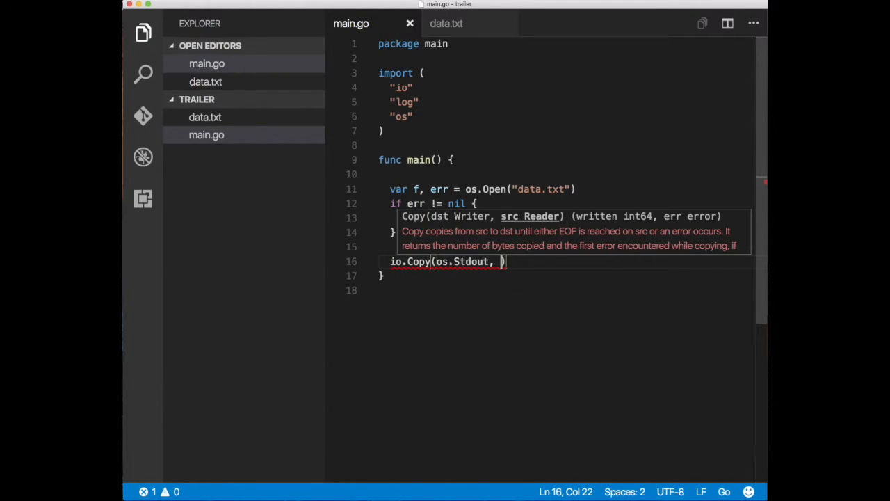
key(backspace)
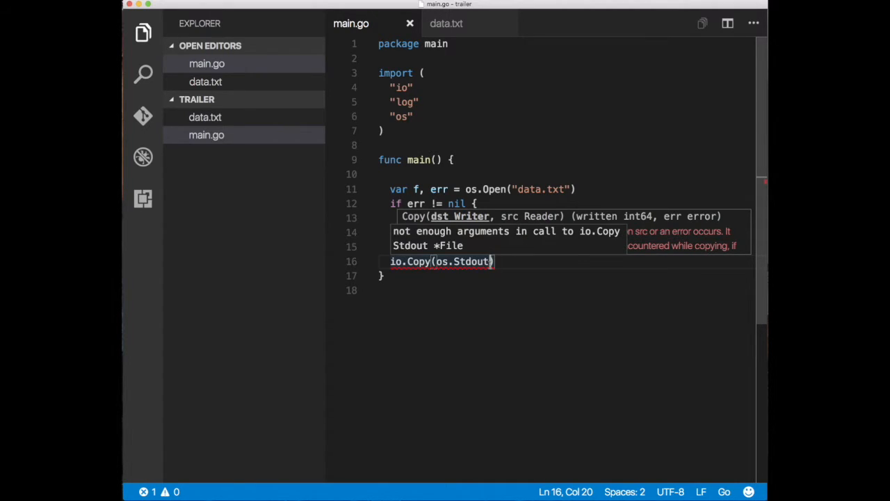
text(, f)
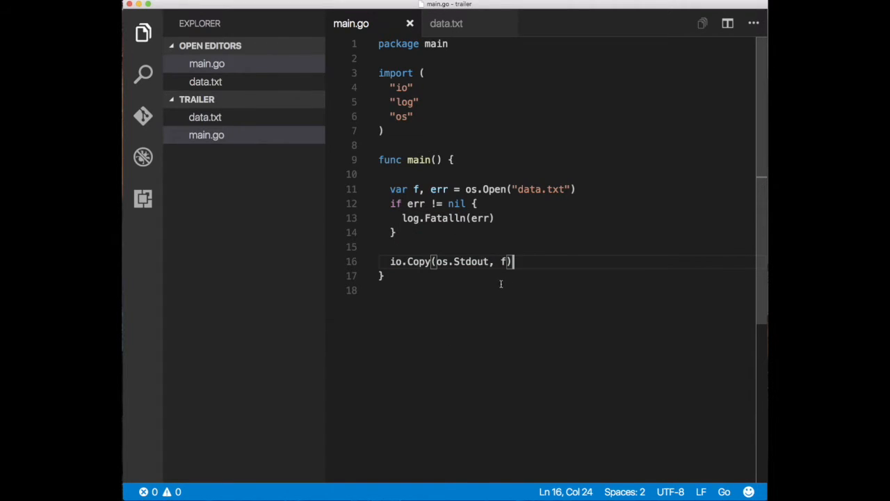
mouse_move(459, 212)
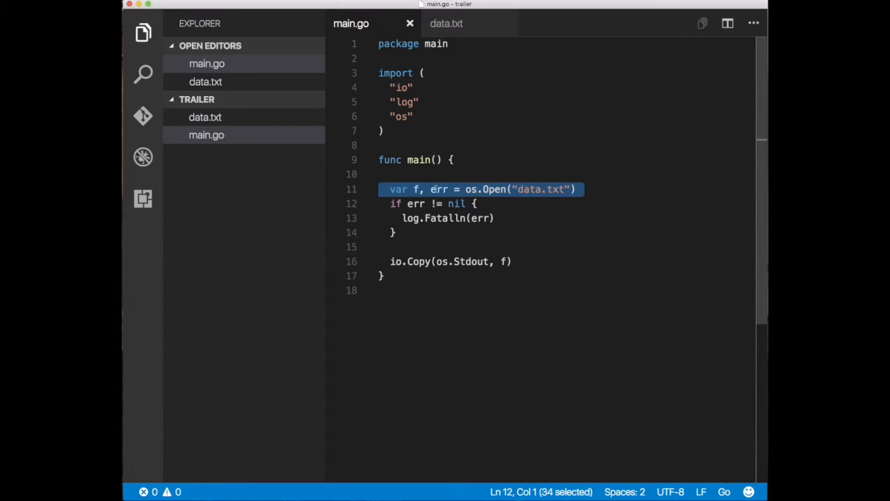
mouse_move(465, 260)
text(f.)
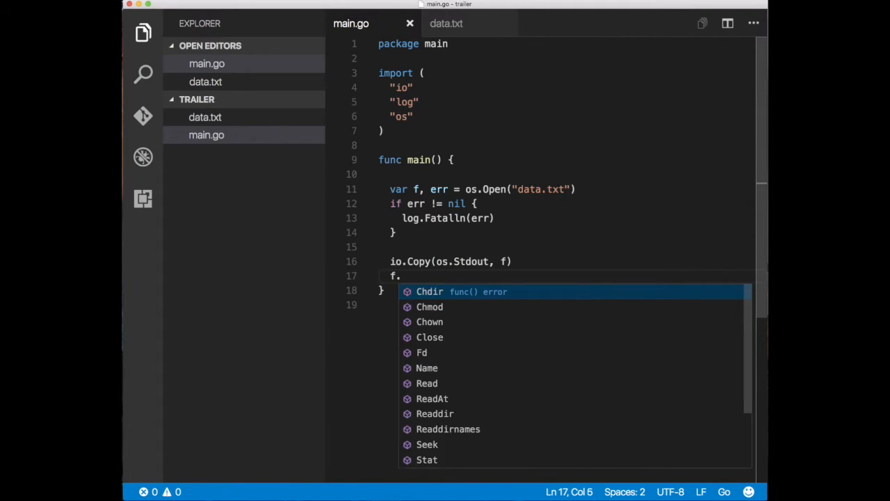
Add f.Close() on the line following io.Copy(os.Stdout, f).
text(Close)
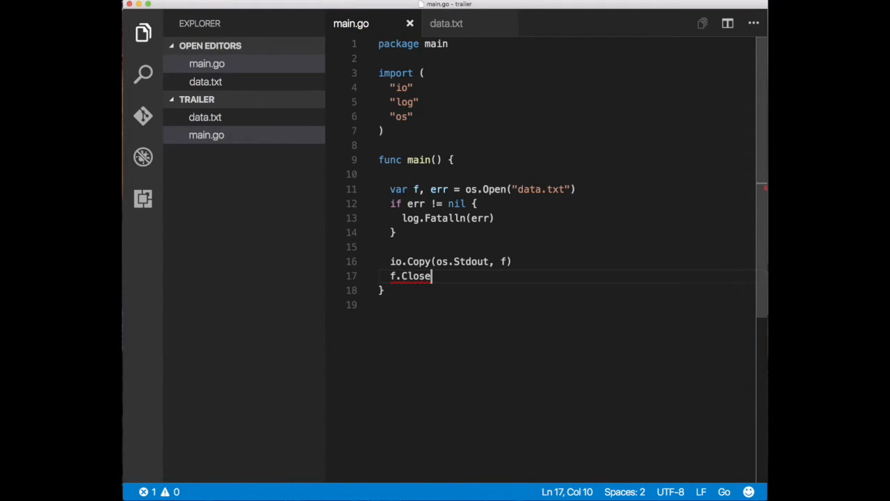
text(())
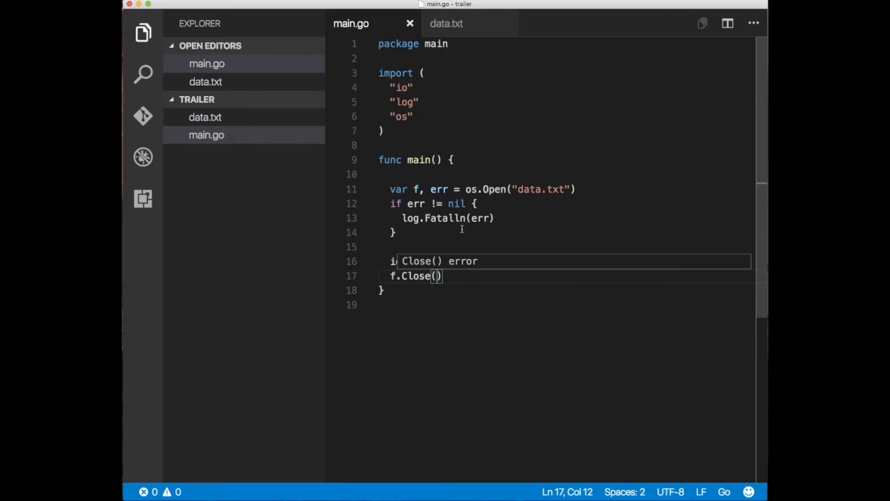
text(io.Copy(os.Stdout, f))
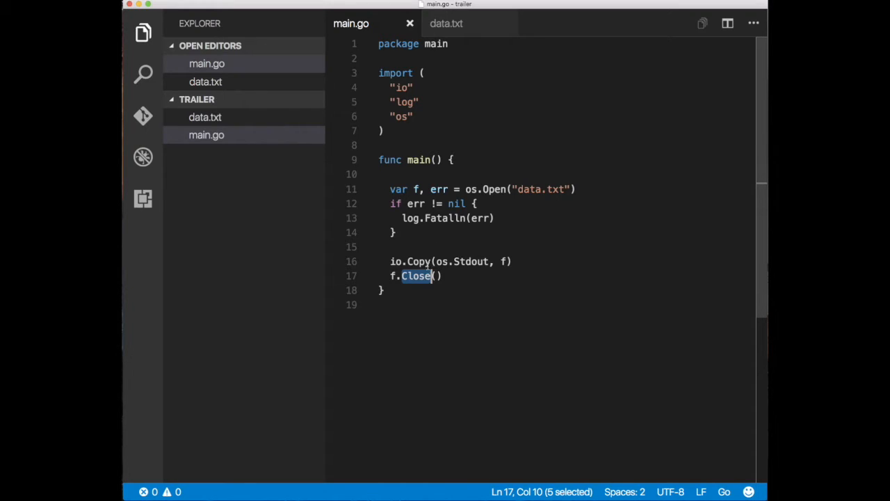
mouse_move(416, 248)
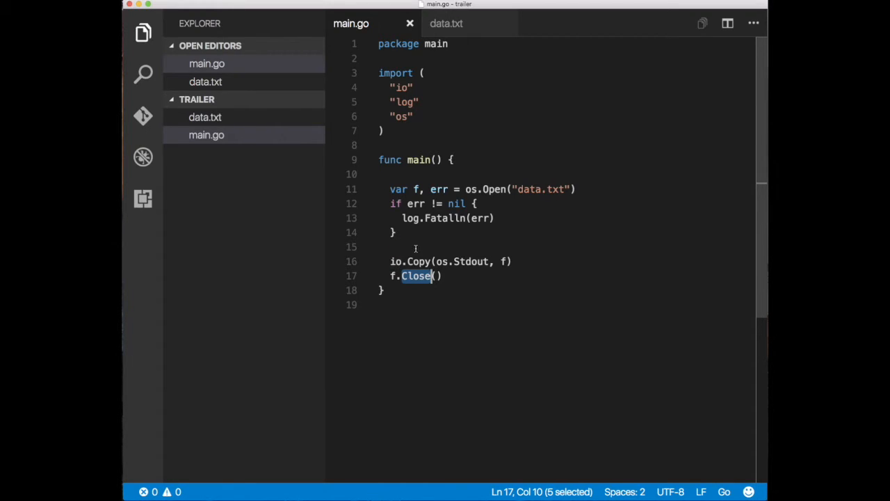
mouse_move(391, 276)
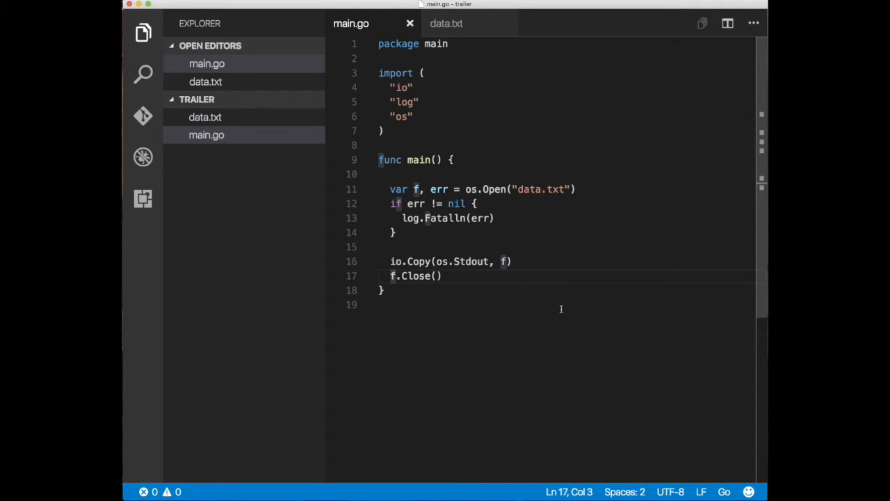
text(defer)
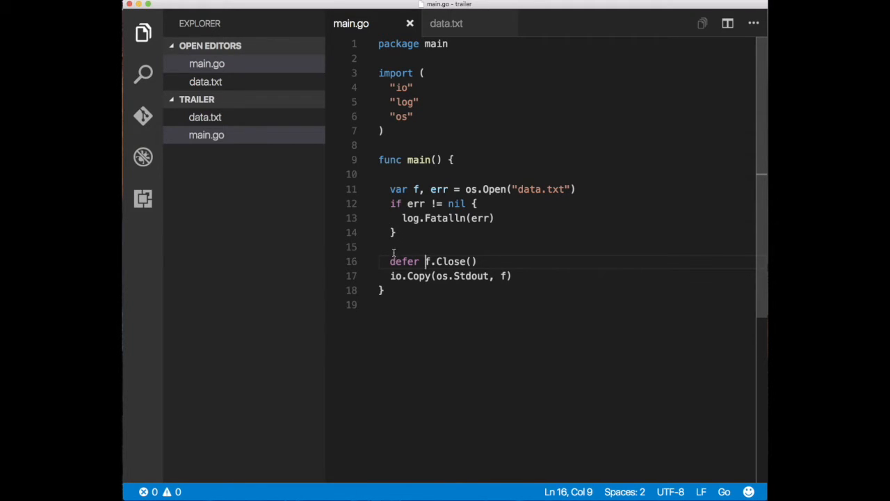
click(393, 232)
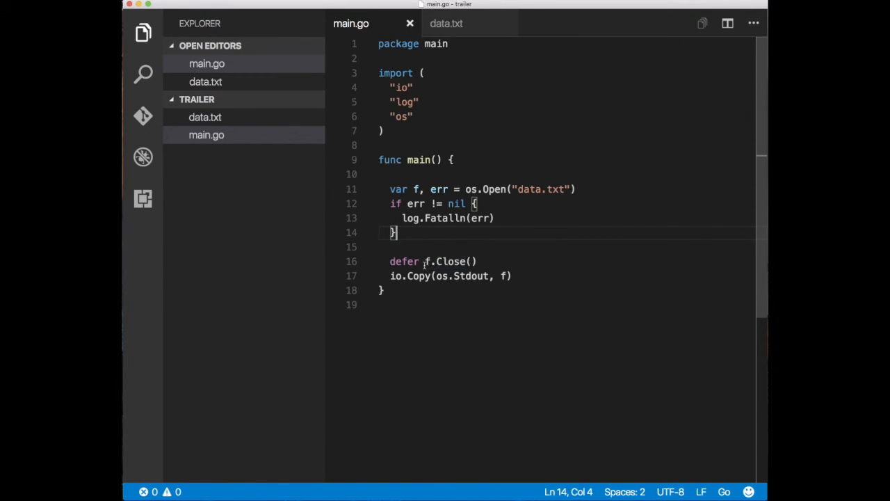
mouse_move(452, 261)
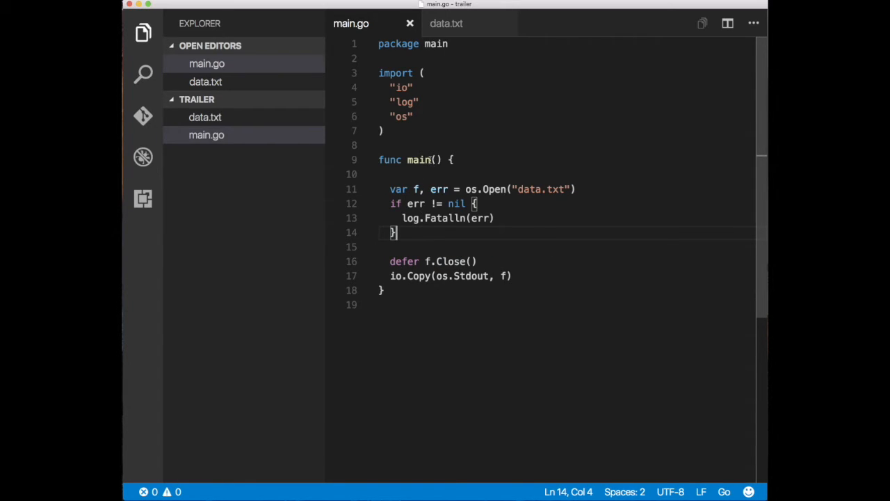
mouse_move(452, 275)
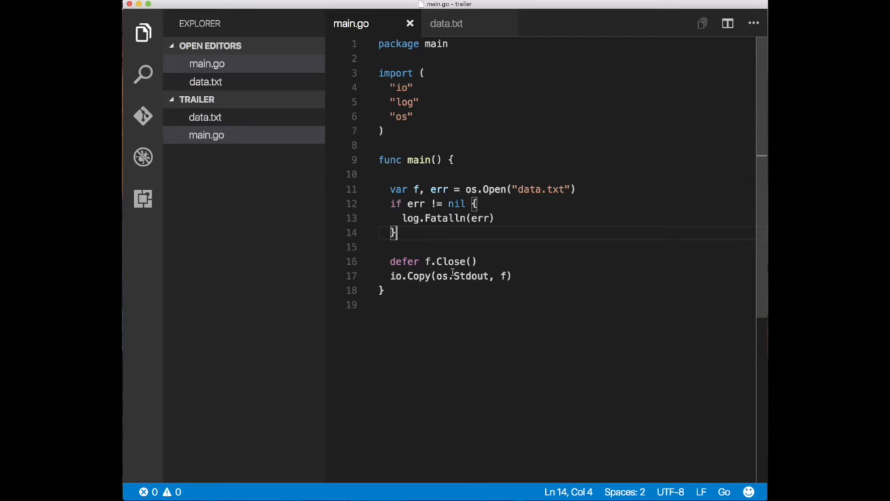
mouse_move(417, 275)
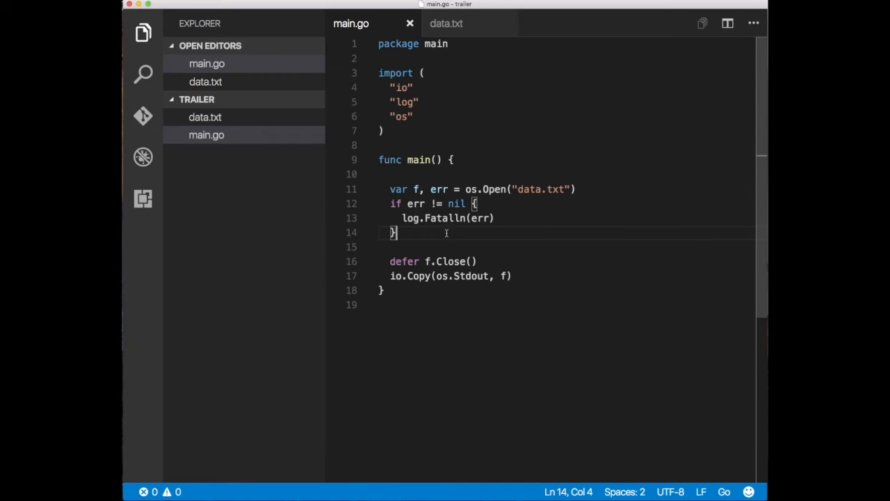
mouse_move(427, 283)
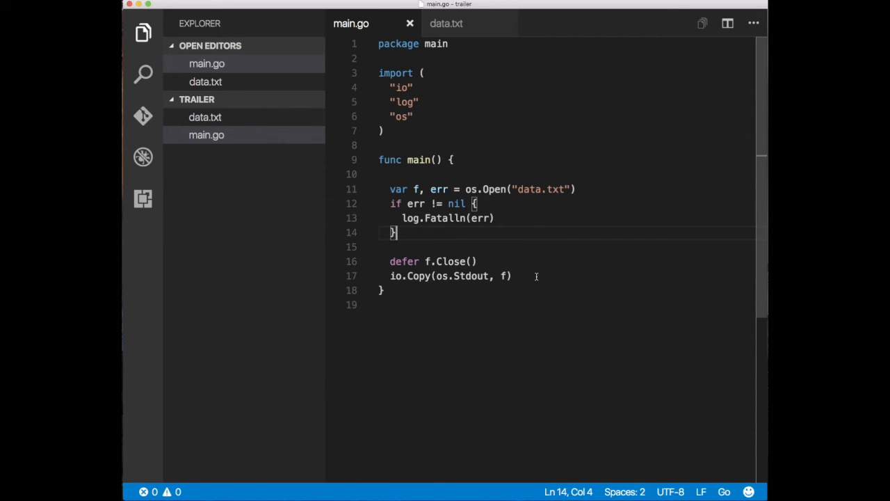
mouse_move(534, 278)
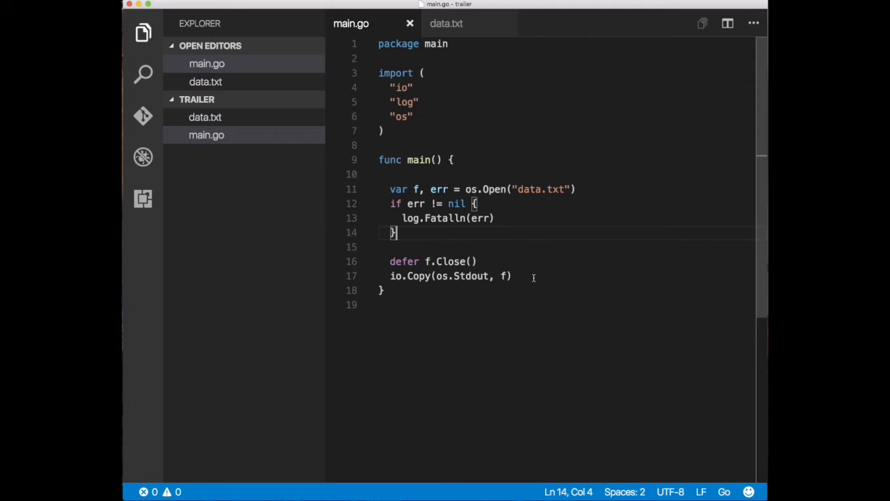
mouse_move(455, 282)
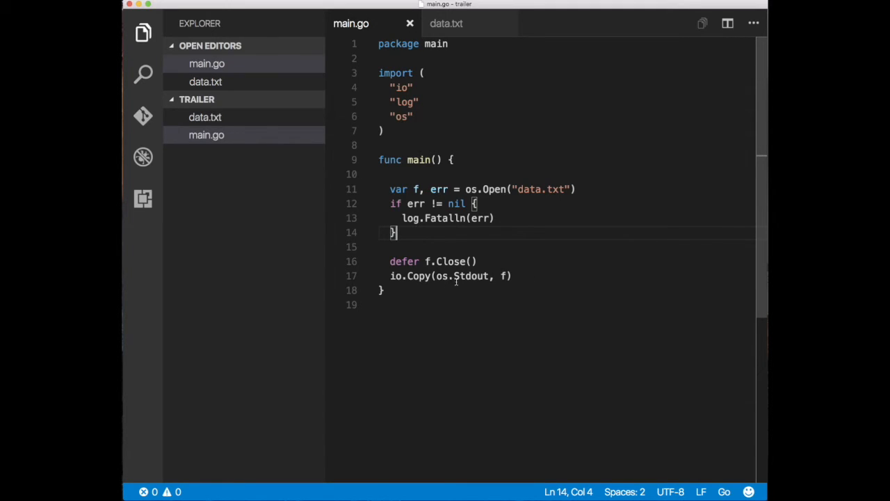
mouse_move(415, 285)
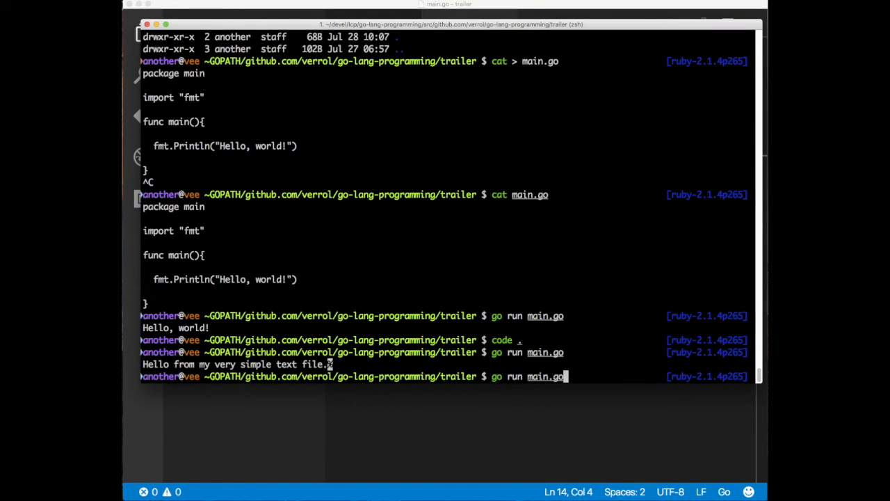
key(Return)
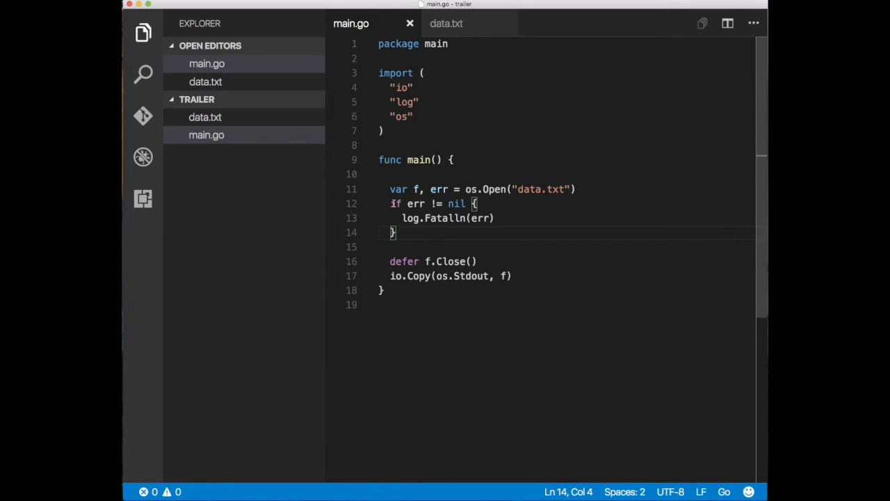
Replace the error check through the copy line with defer fmt.Println("Hello") lines.
drag(390, 203, 511, 276)
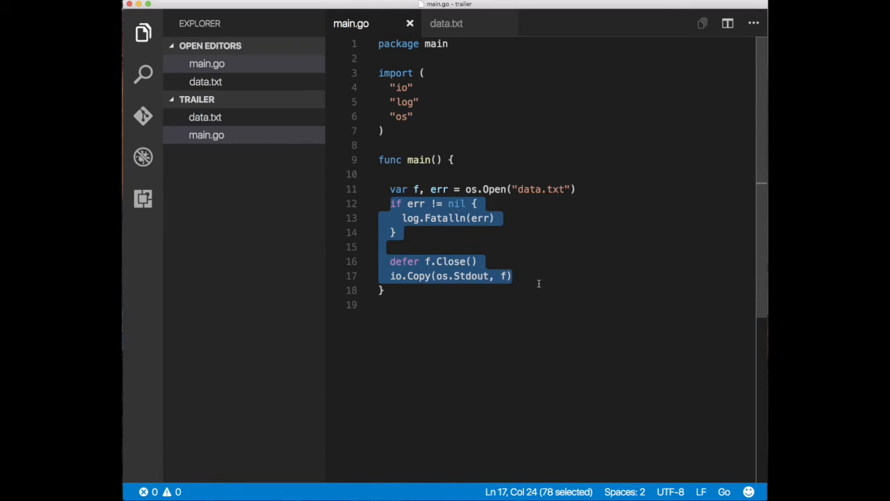
text(defer)
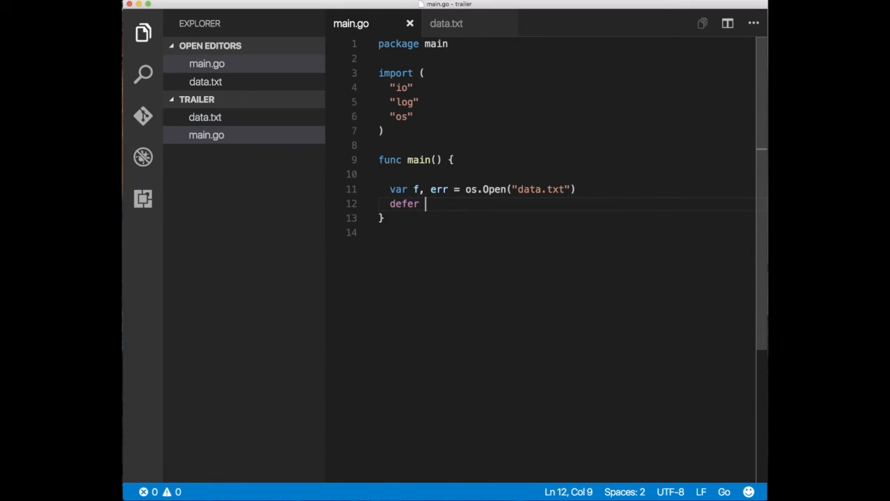
text(fmt.)
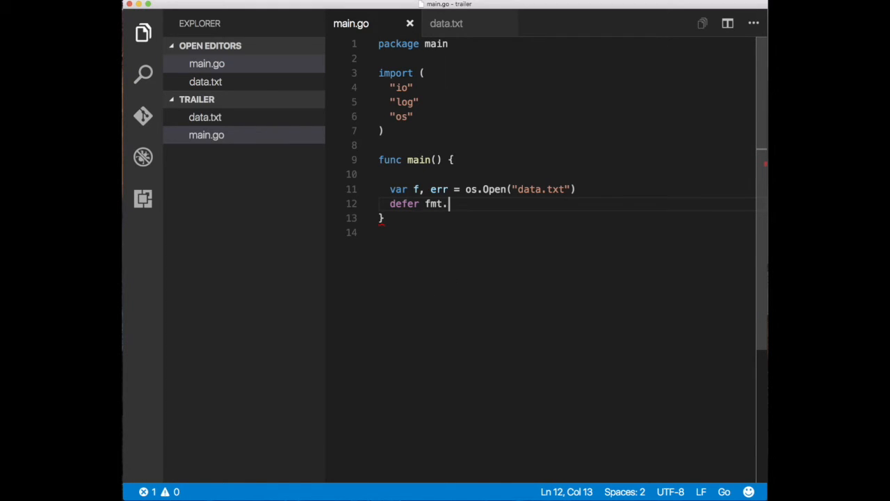
text(Println("H)
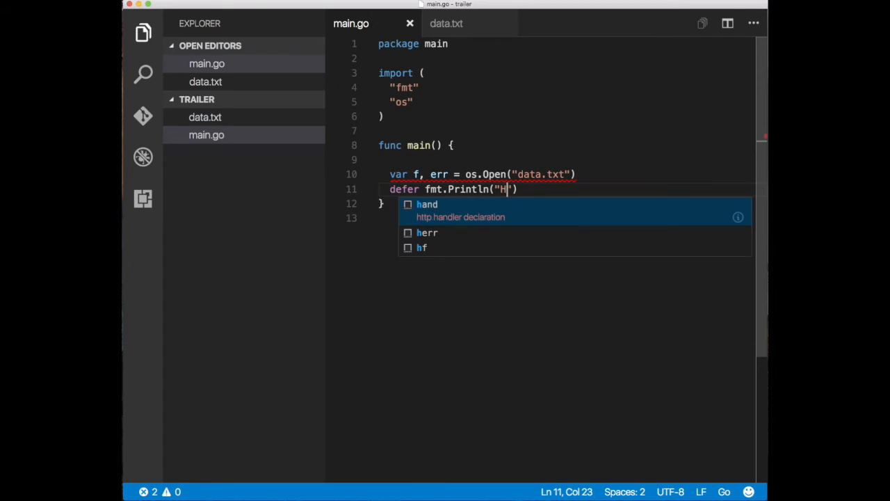
text(ello)
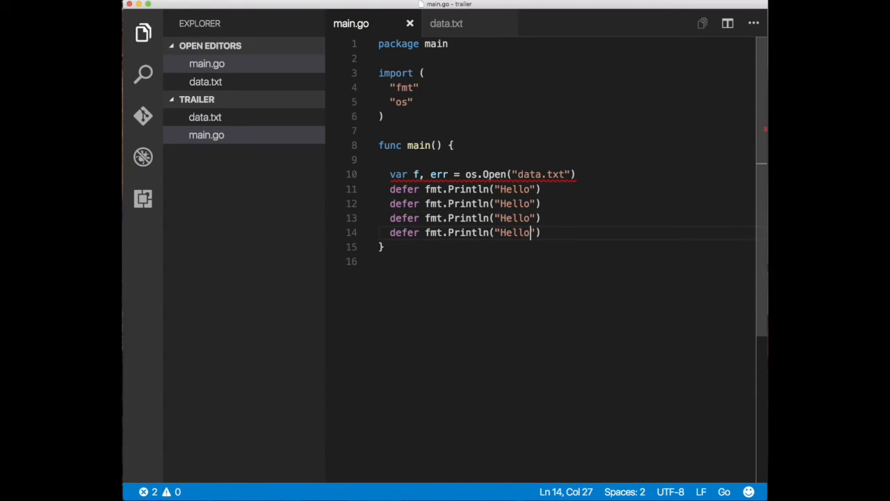
Change the duplicated Println lines' text to World and Done.
double_click(514, 203)
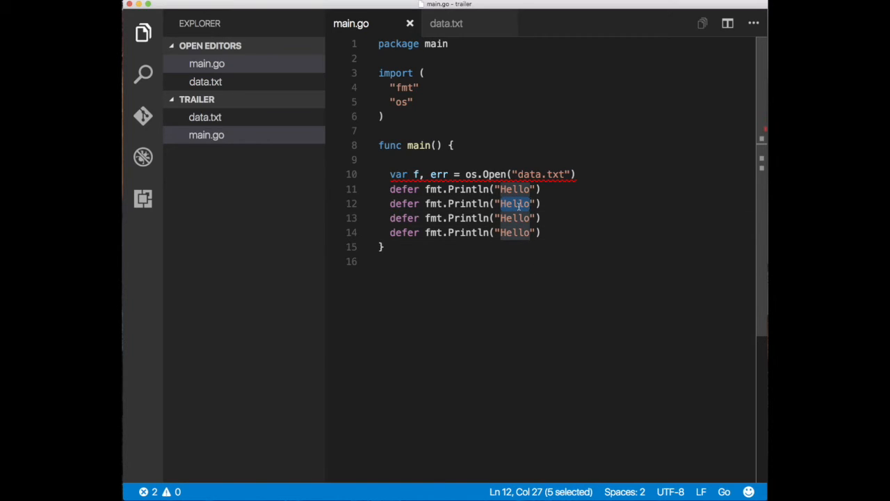
text(World)
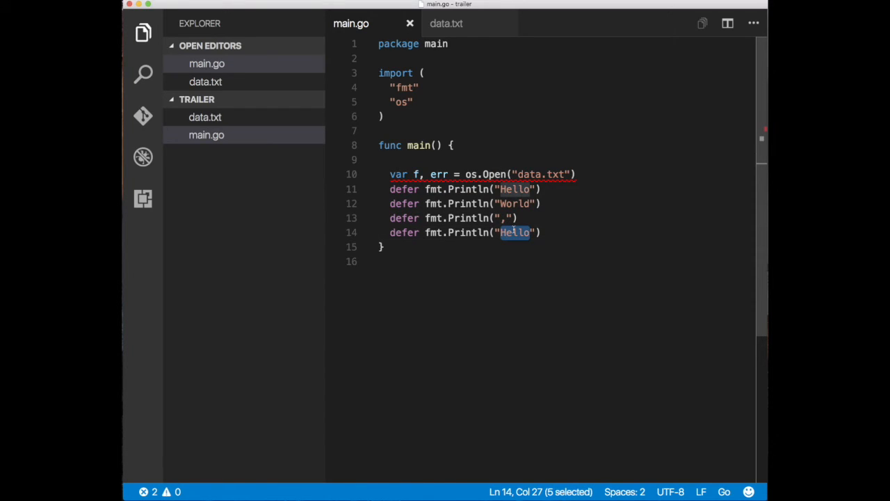
text(Done)
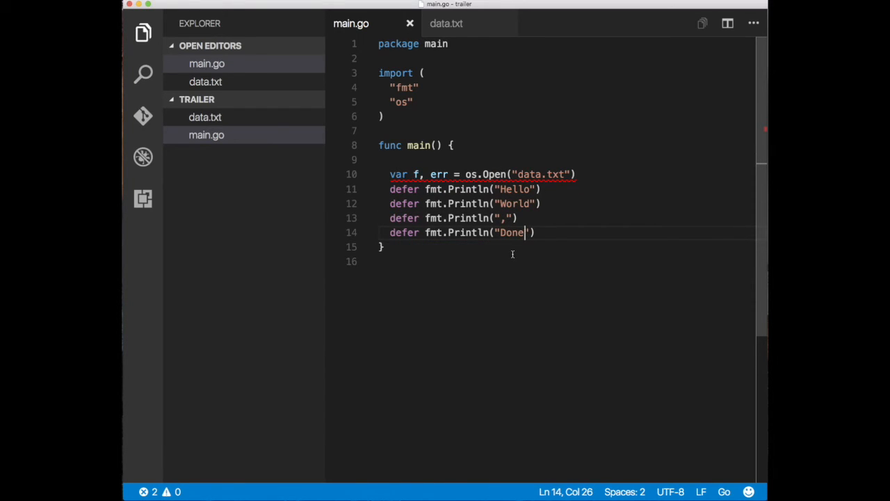
click(457, 173)
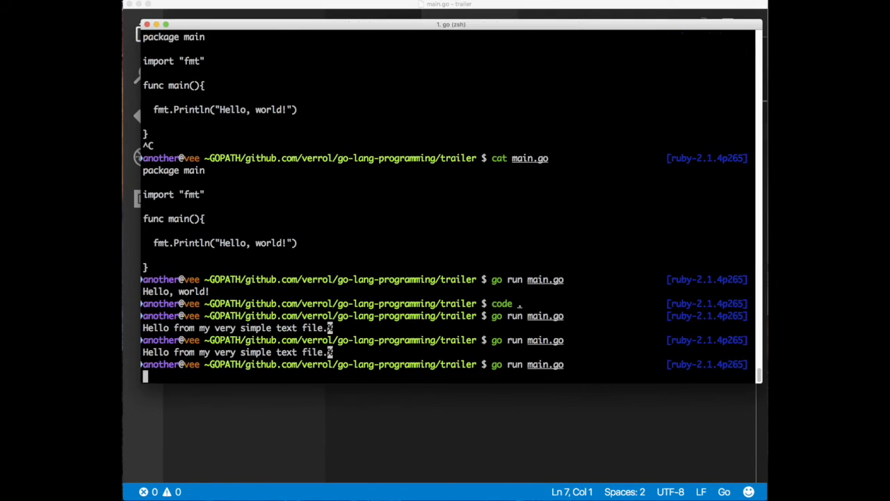
Run go run main.go again in the terminal to test the four deferred Println lines.
key(Return)
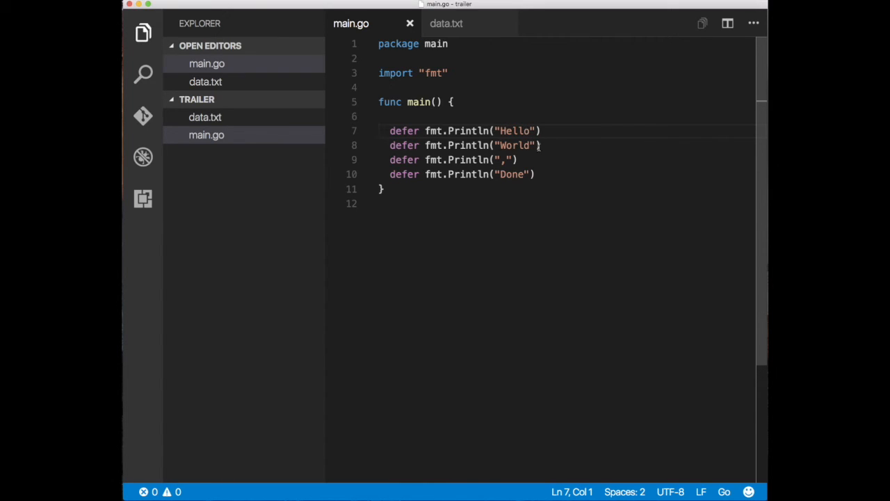
mouse_move(510, 146)
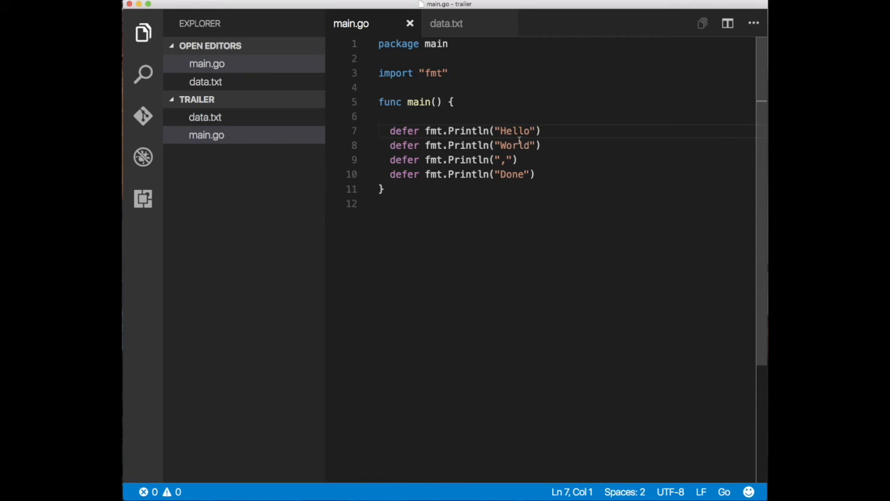
mouse_move(483, 144)
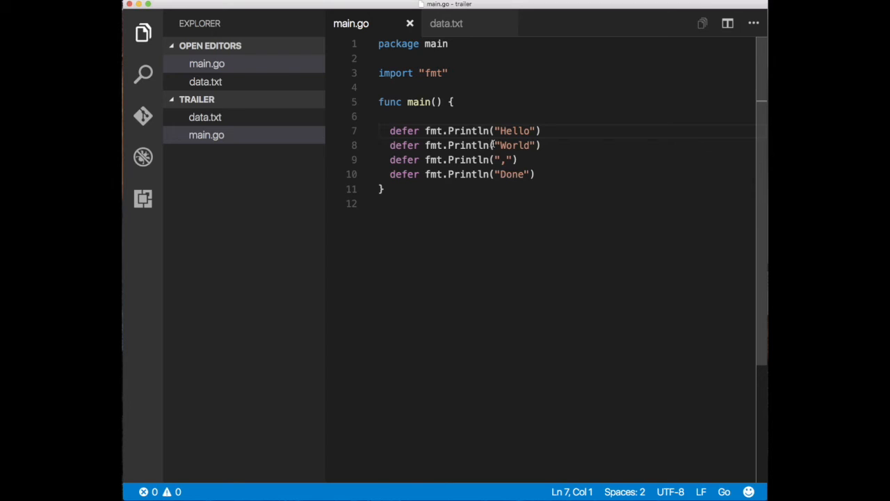
mouse_move(508, 145)
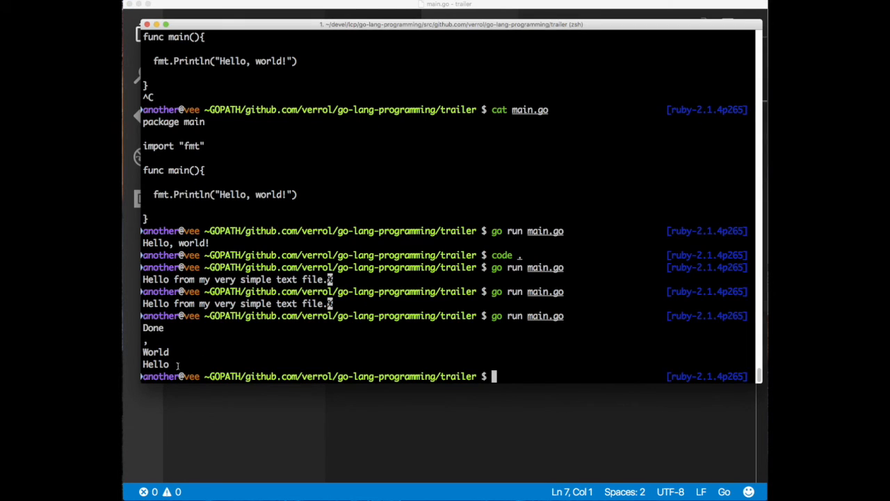
mouse_move(202, 367)
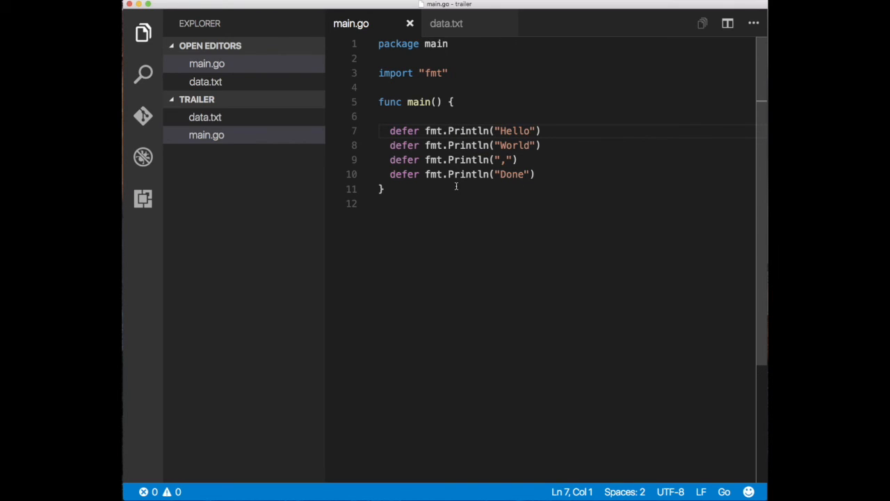
mouse_move(496, 148)
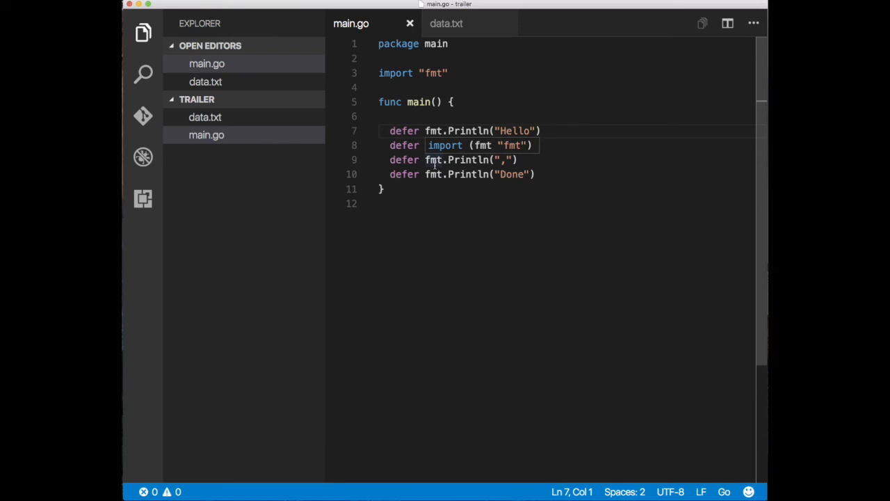
text(fmt.Println("World"))
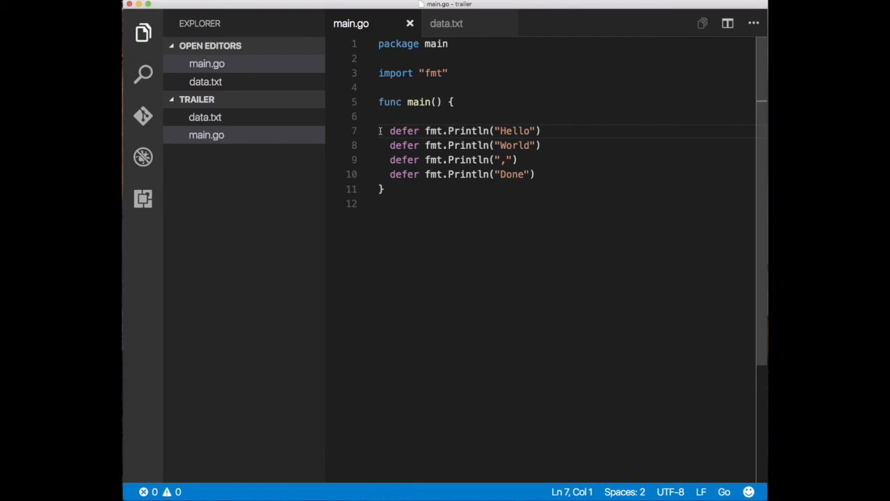
double_click(403, 130)
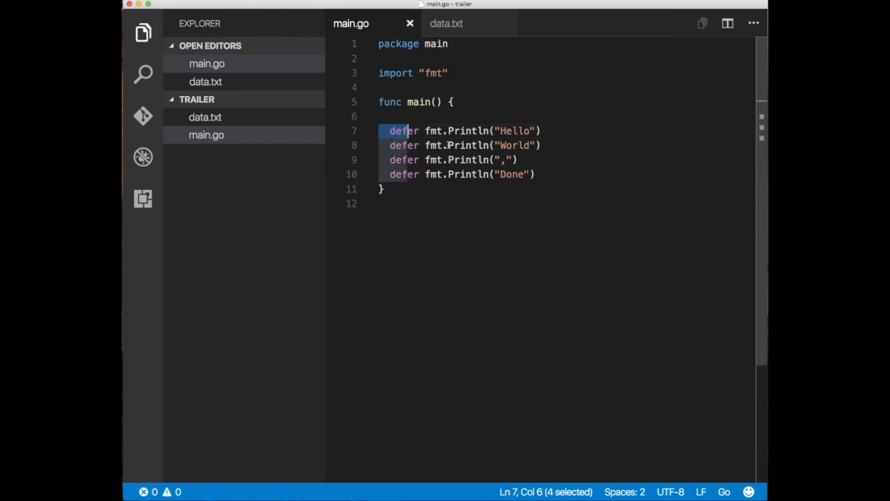
drag(390, 131, 534, 174)
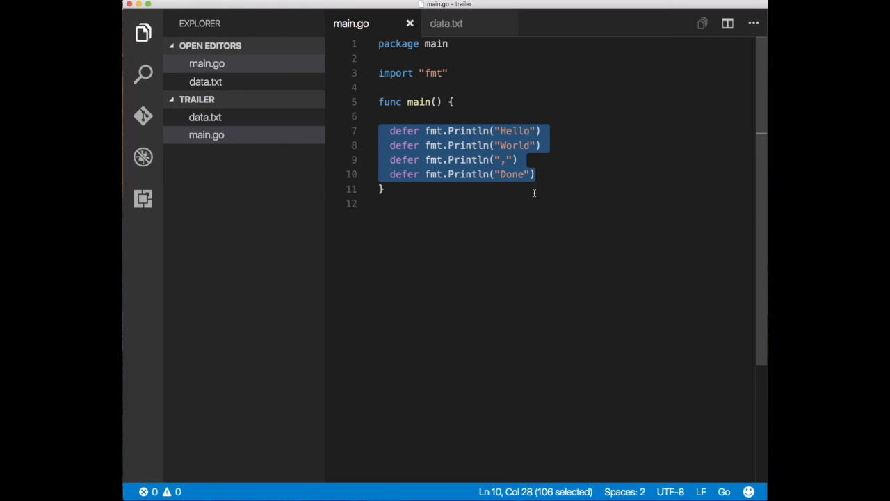
mouse_move(536, 191)
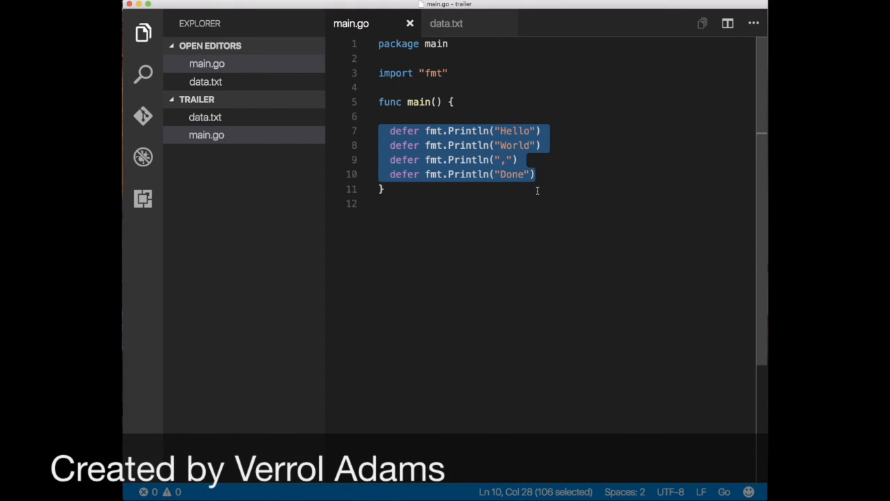
mouse_move(606, 298)
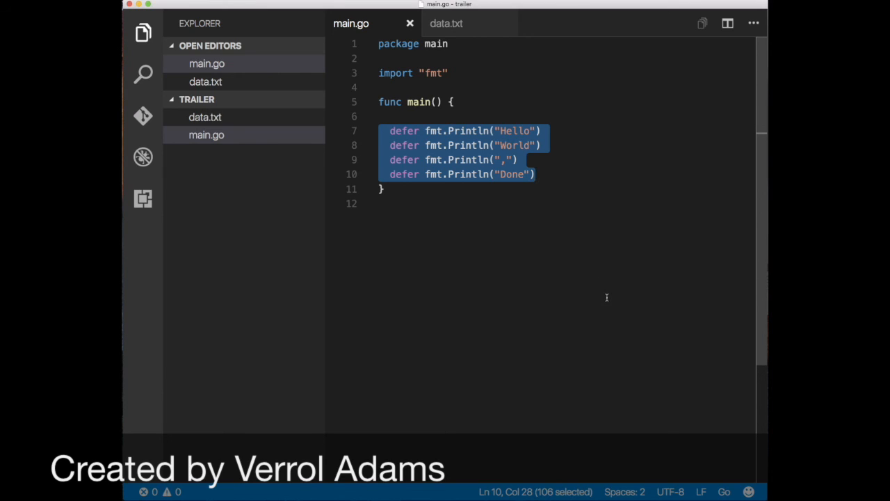